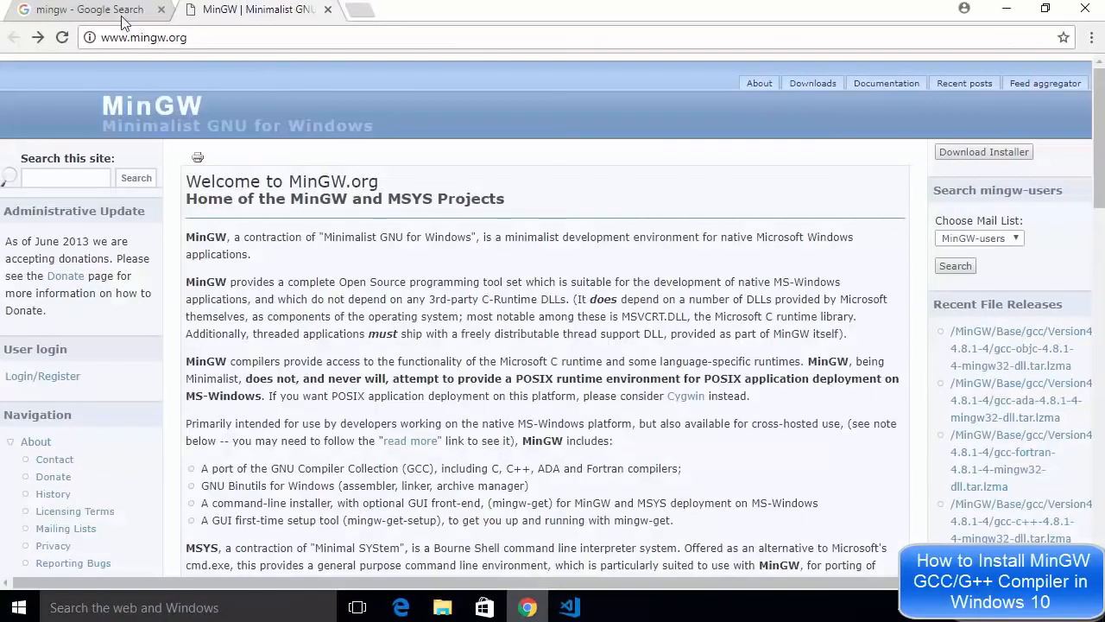
# Step: From mingw.org's Downloads link, fetch the latest mingw-get-setup installer on SourceForge
pyautogui.click(86, 11)
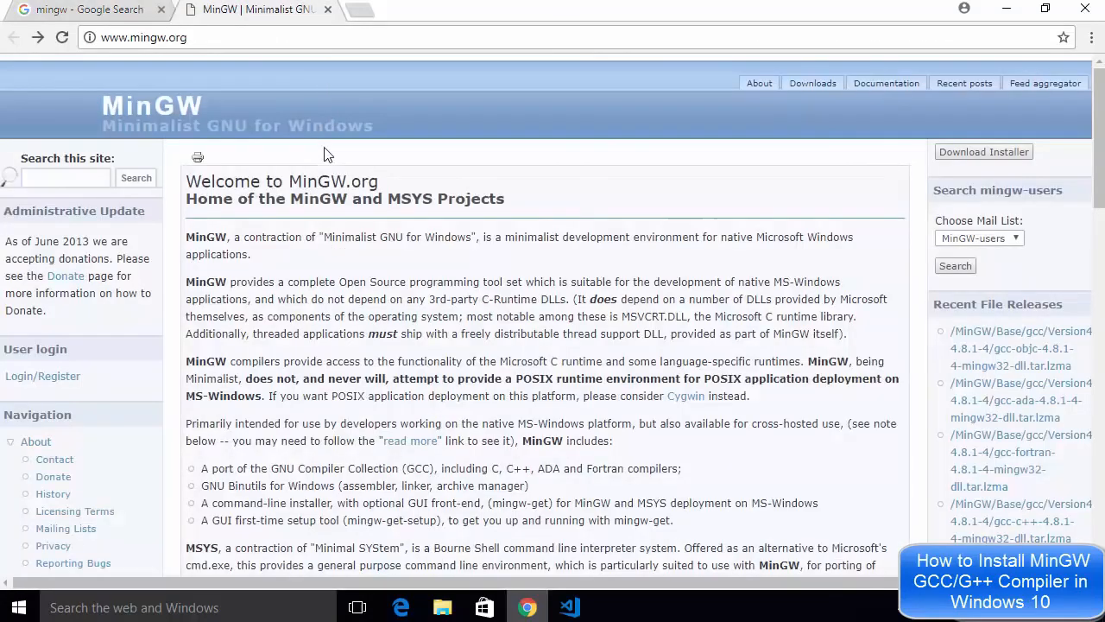
pyautogui.moveTo(504, 133)
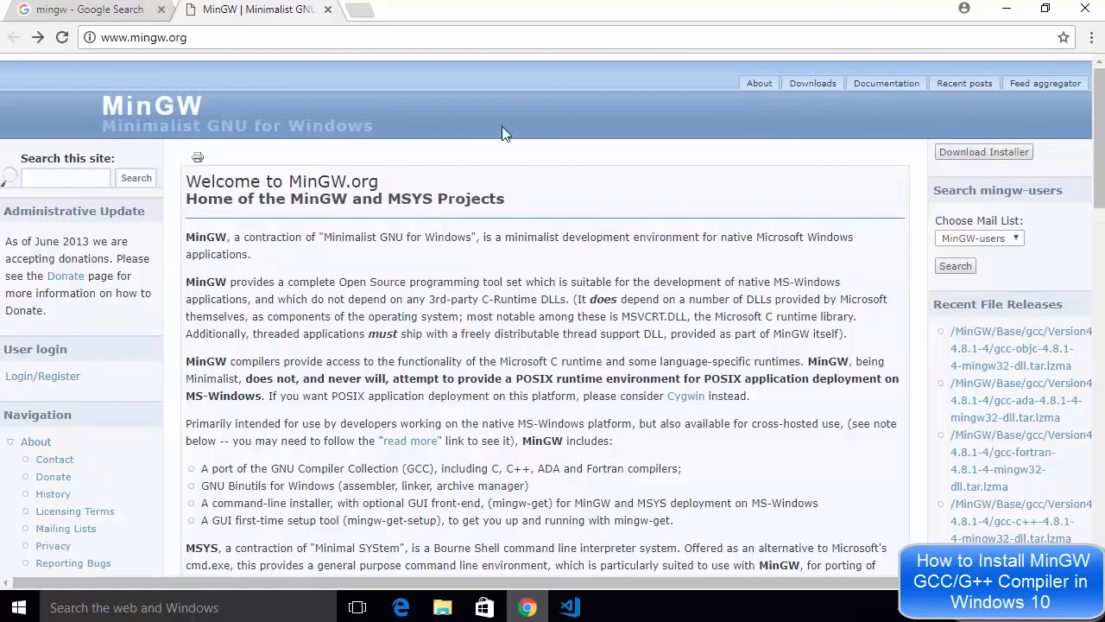
pyautogui.moveTo(812, 83)
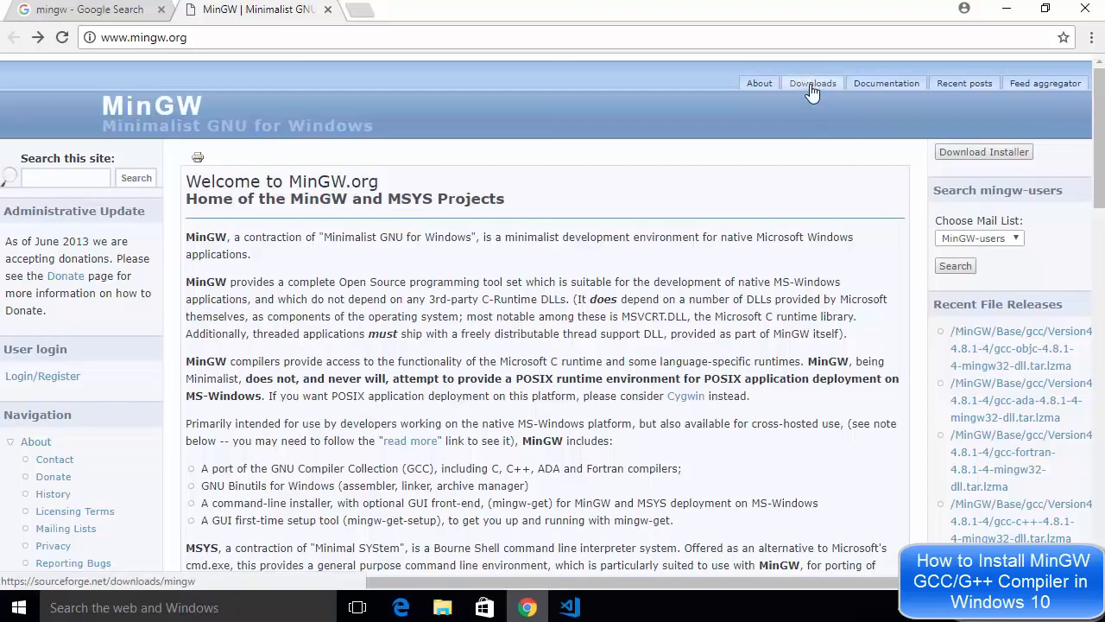
pyautogui.click(812, 83)
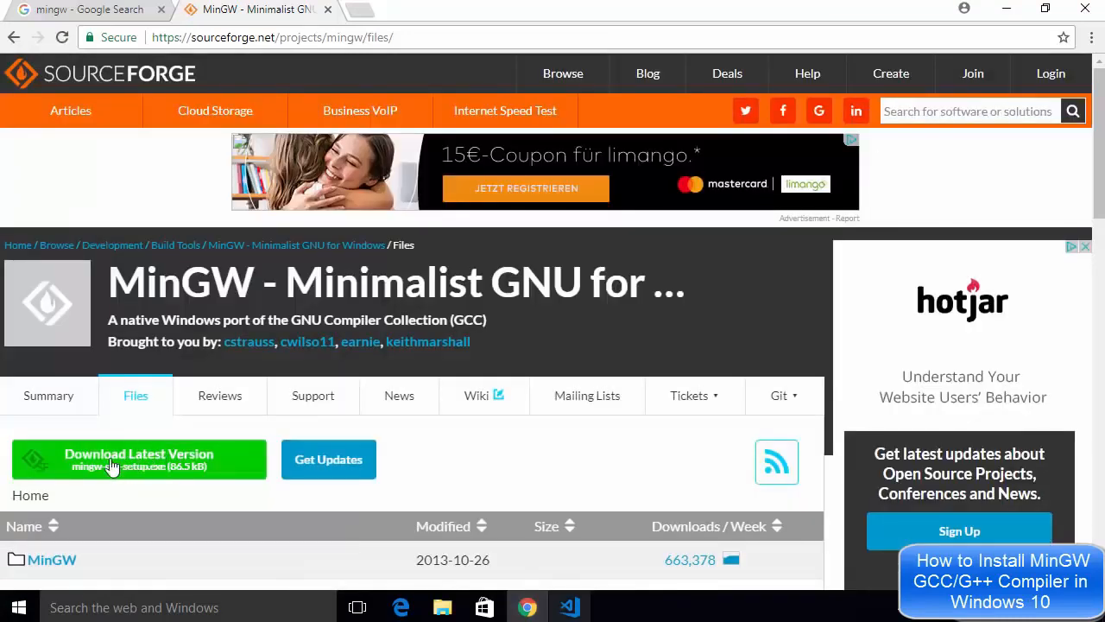
pyautogui.moveTo(121, 470)
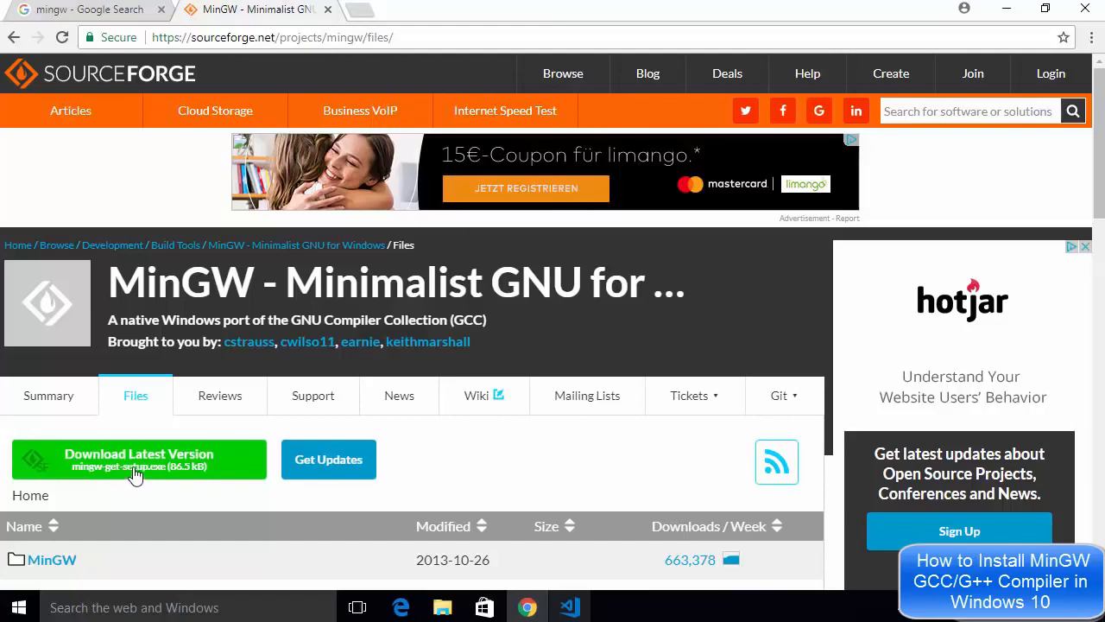
pyautogui.moveTo(149, 497)
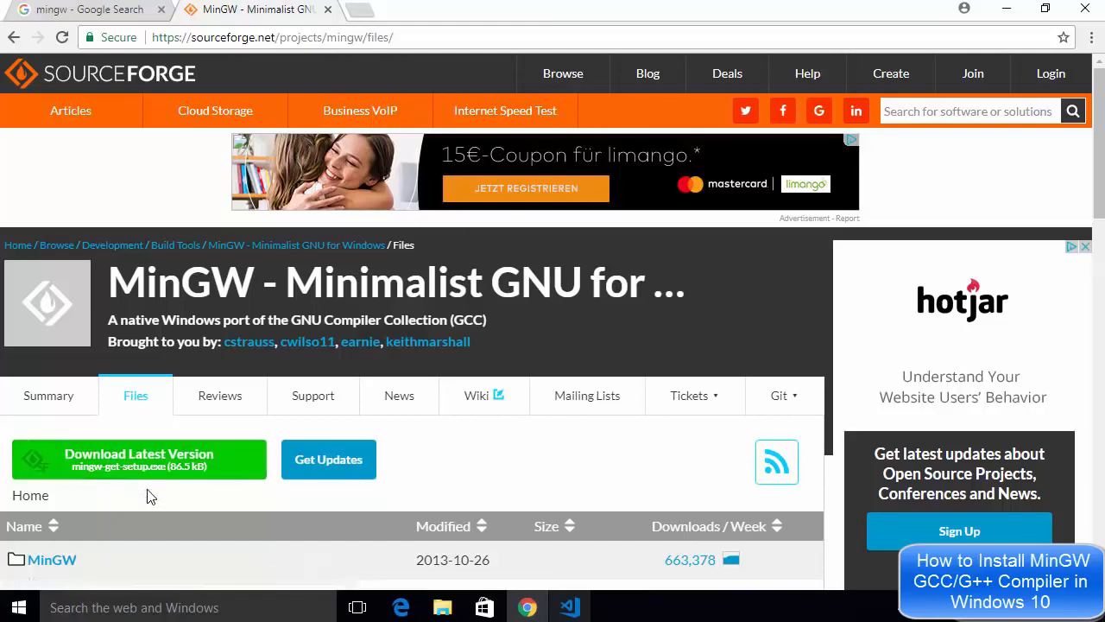
pyautogui.click(138, 460)
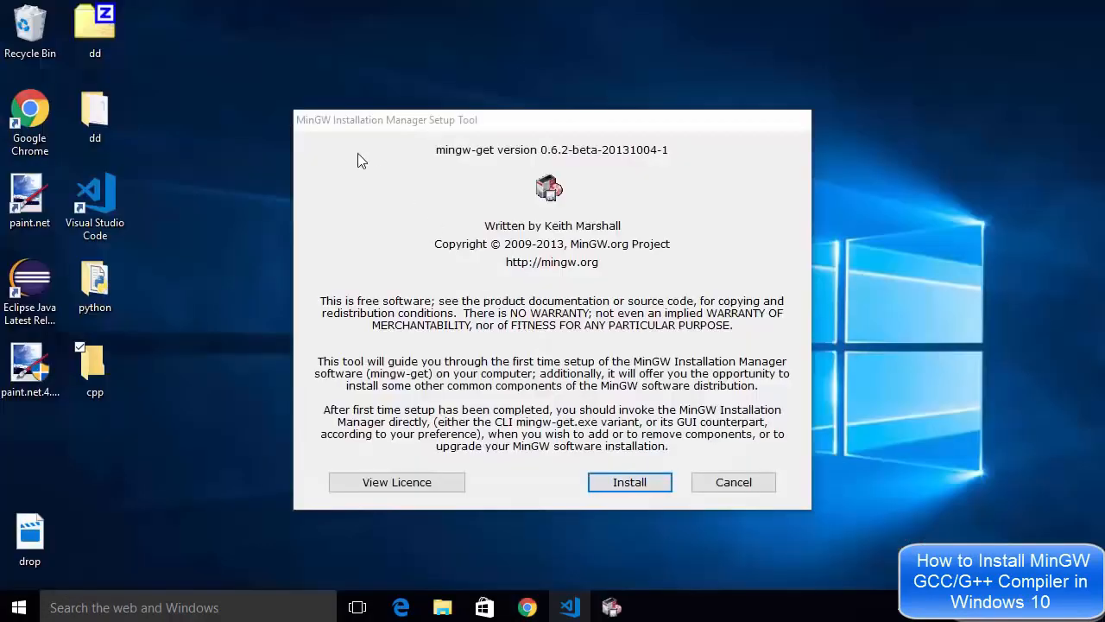
pyautogui.moveTo(399, 142)
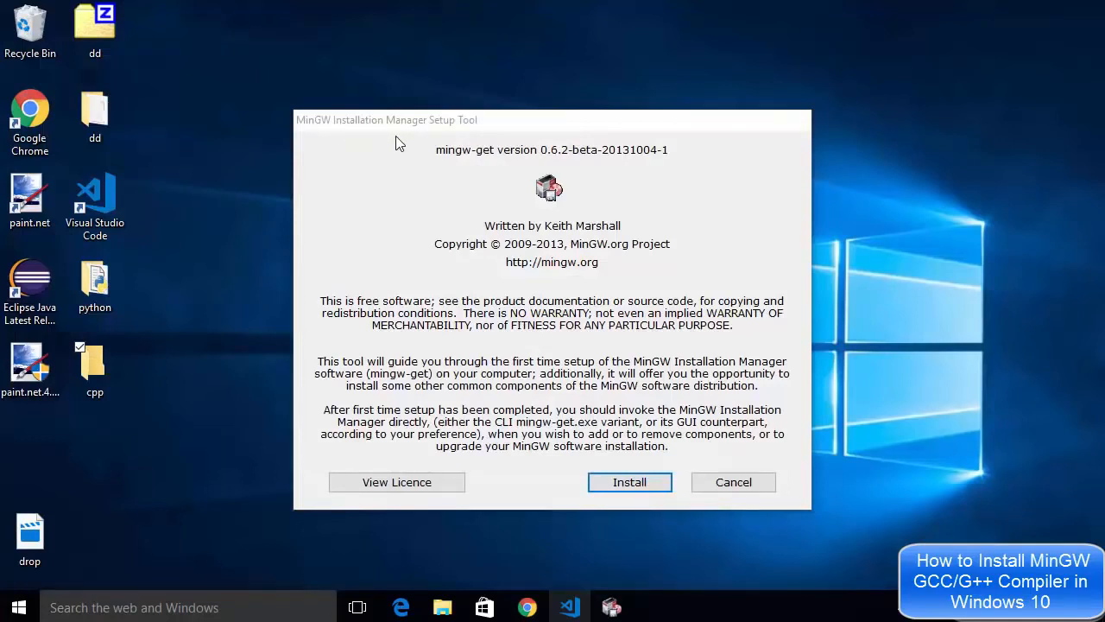
pyautogui.moveTo(463, 252)
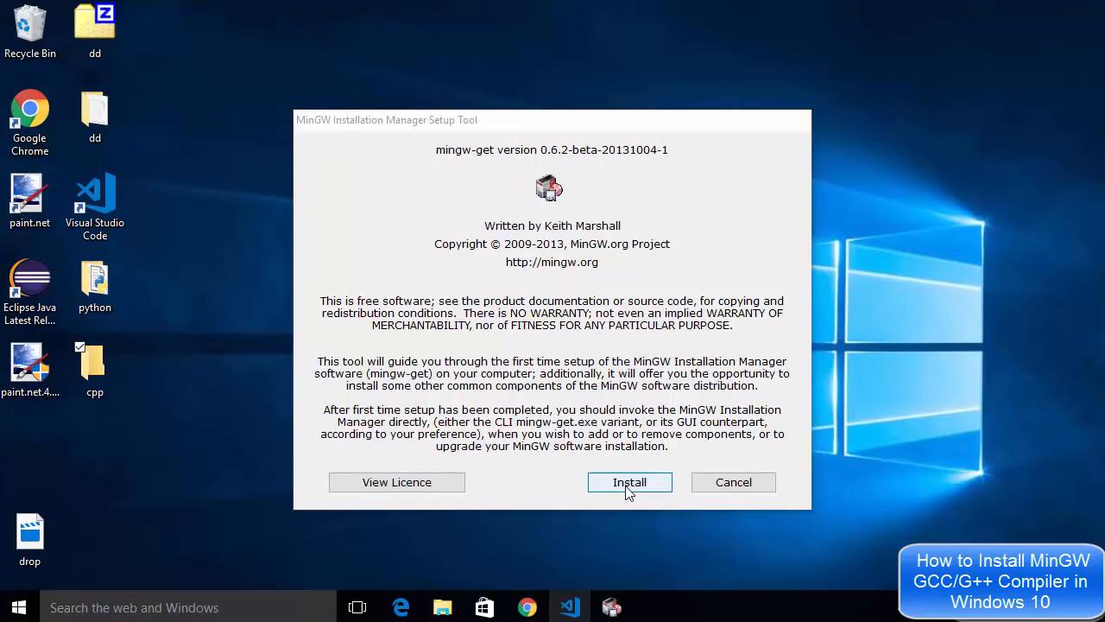
# Step: Start the mingw-get install, reaching Step 1 preferences with C:\MinGW as directory
pyautogui.click(628, 482)
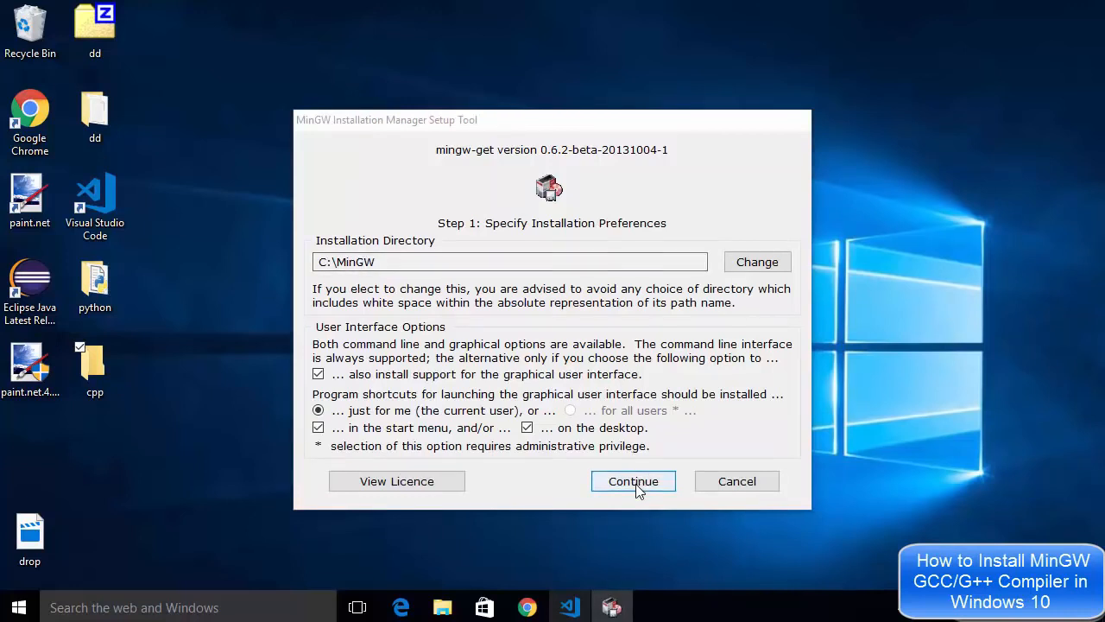
# Step: Accept default preferences and continue once all 113 catalogue items are processed
pyautogui.click(632, 480)
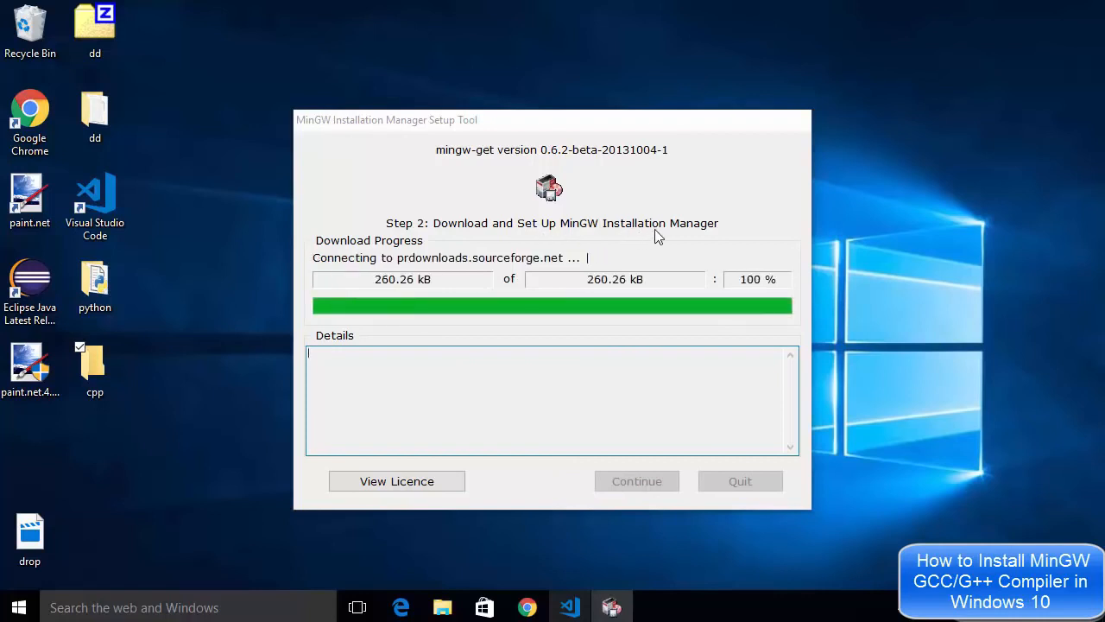
pyautogui.moveTo(542, 326)
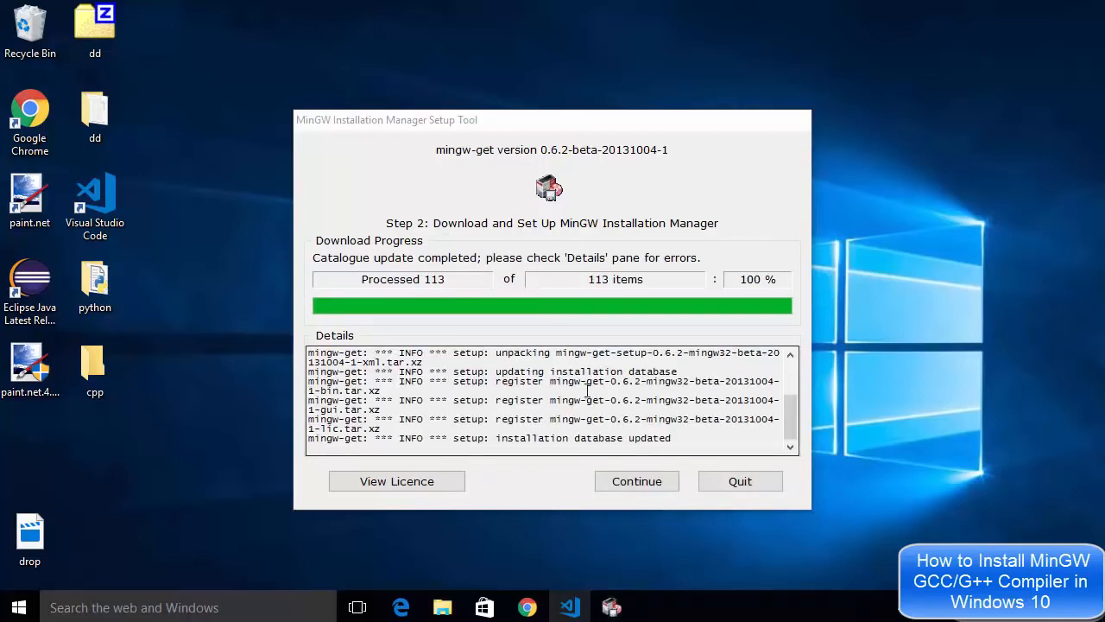
pyautogui.moveTo(636, 480)
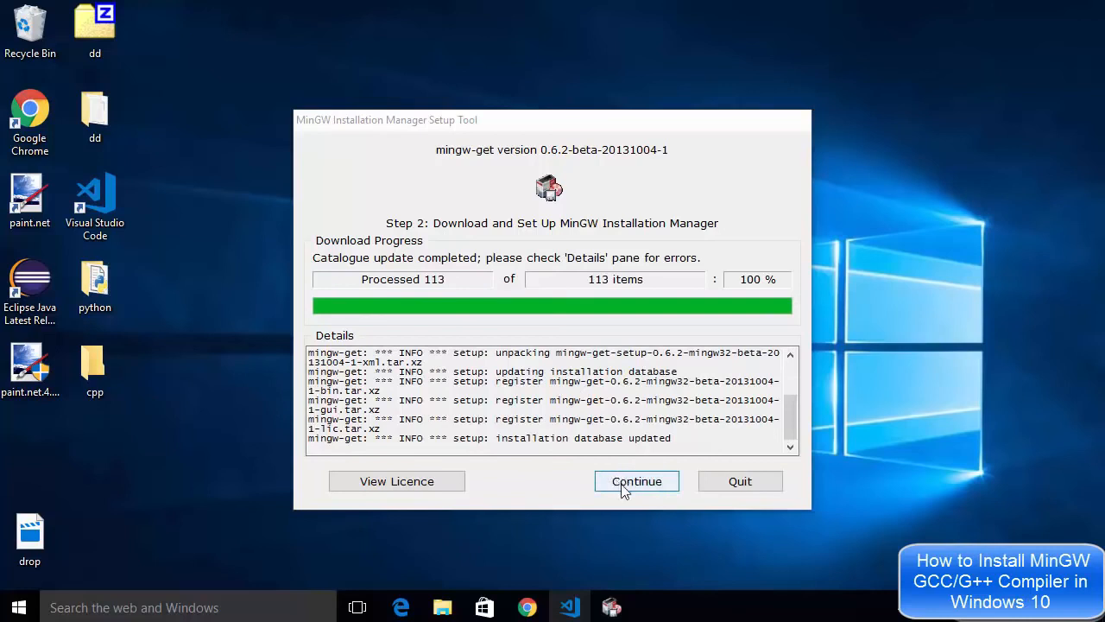
pyautogui.click(635, 481)
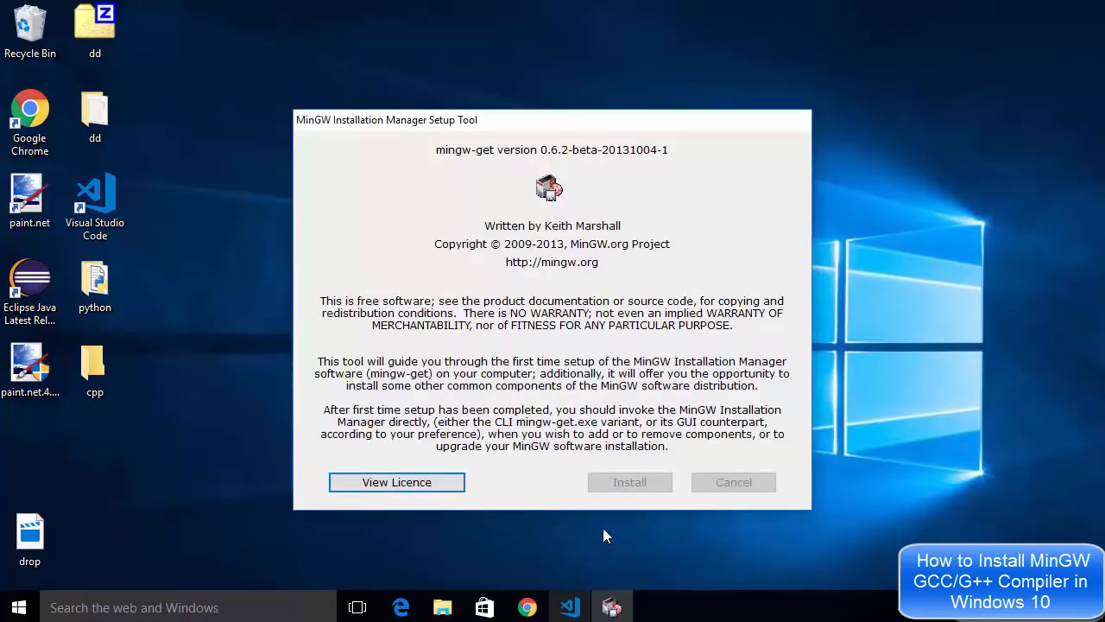
pyautogui.moveTo(411, 342)
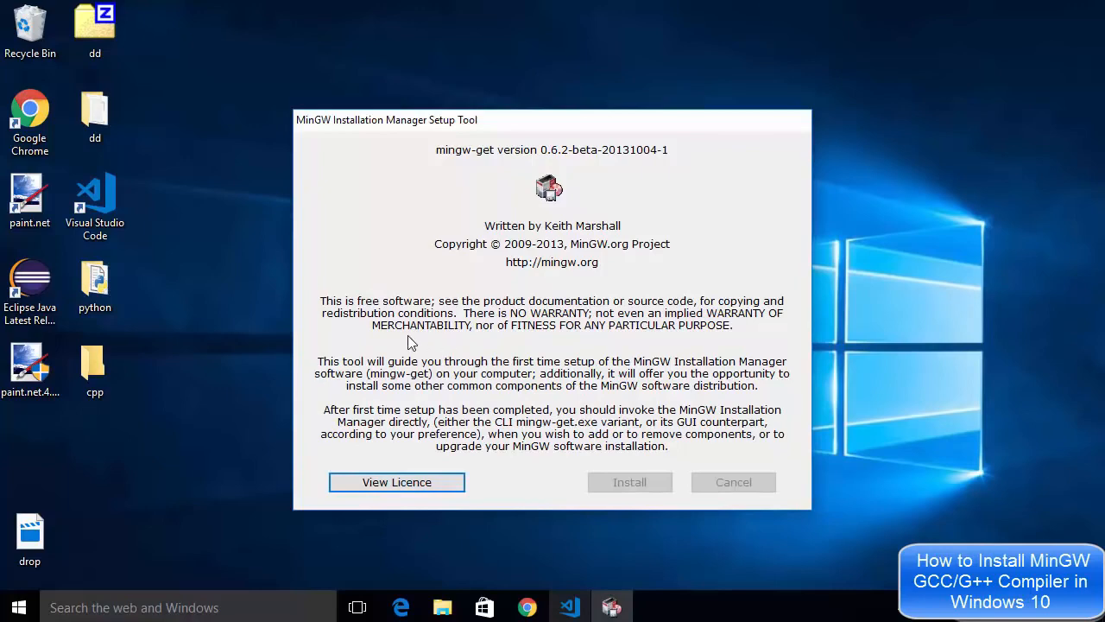
# Step: Mark the developer toolkit and mingw32-gcc-g++ Basic Setup packages for installation
pyautogui.click(629, 481)
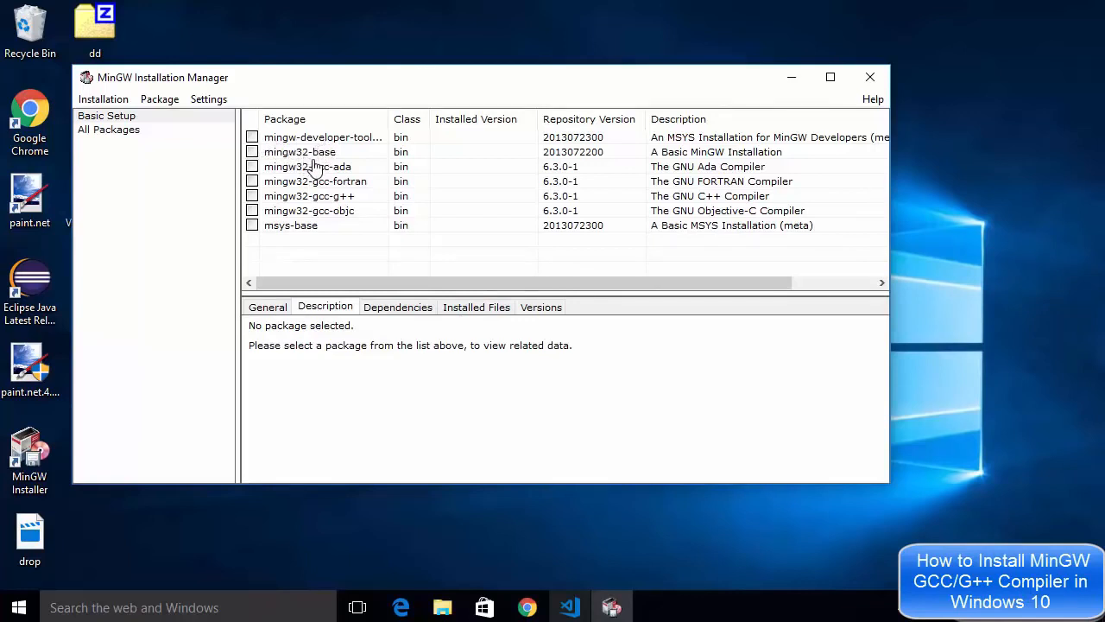
pyautogui.moveTo(313, 188)
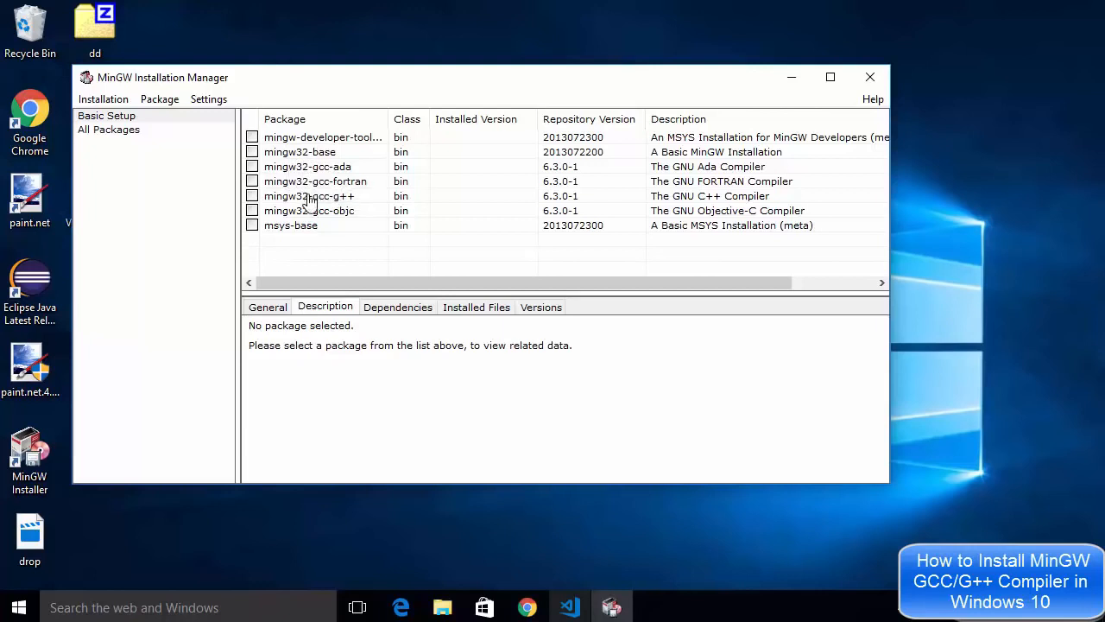
pyautogui.moveTo(329, 210)
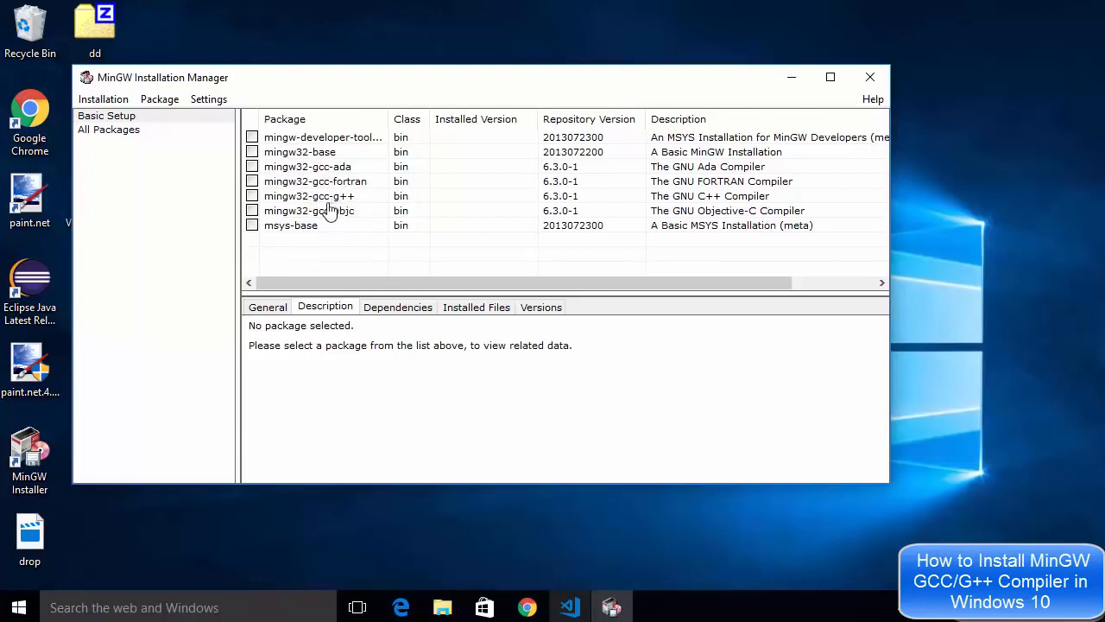
pyautogui.moveTo(293, 226)
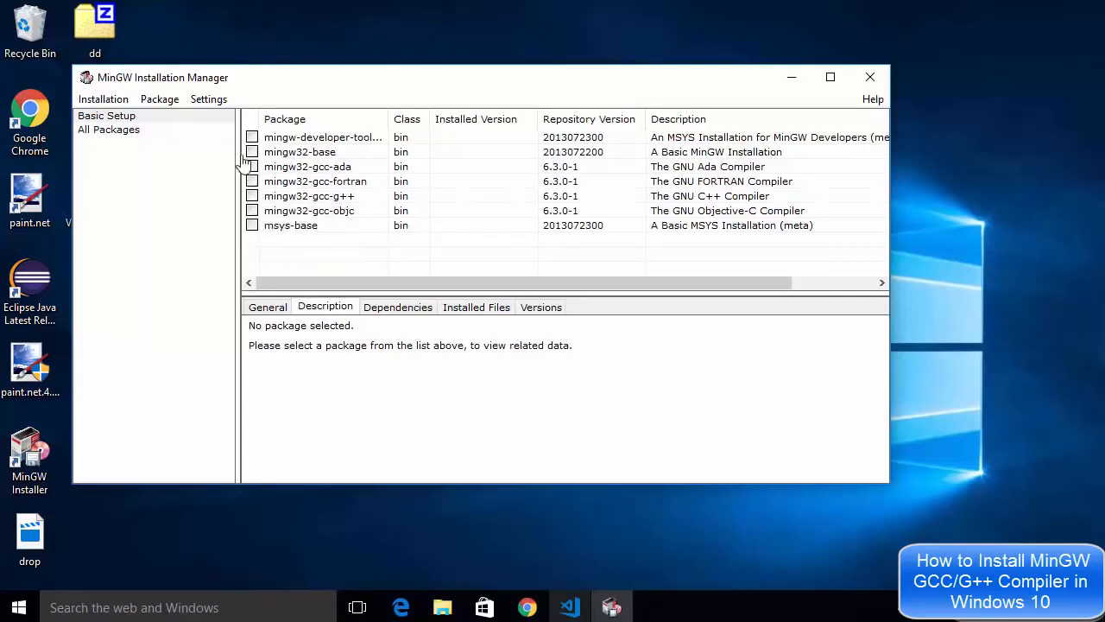
pyautogui.click(323, 137)
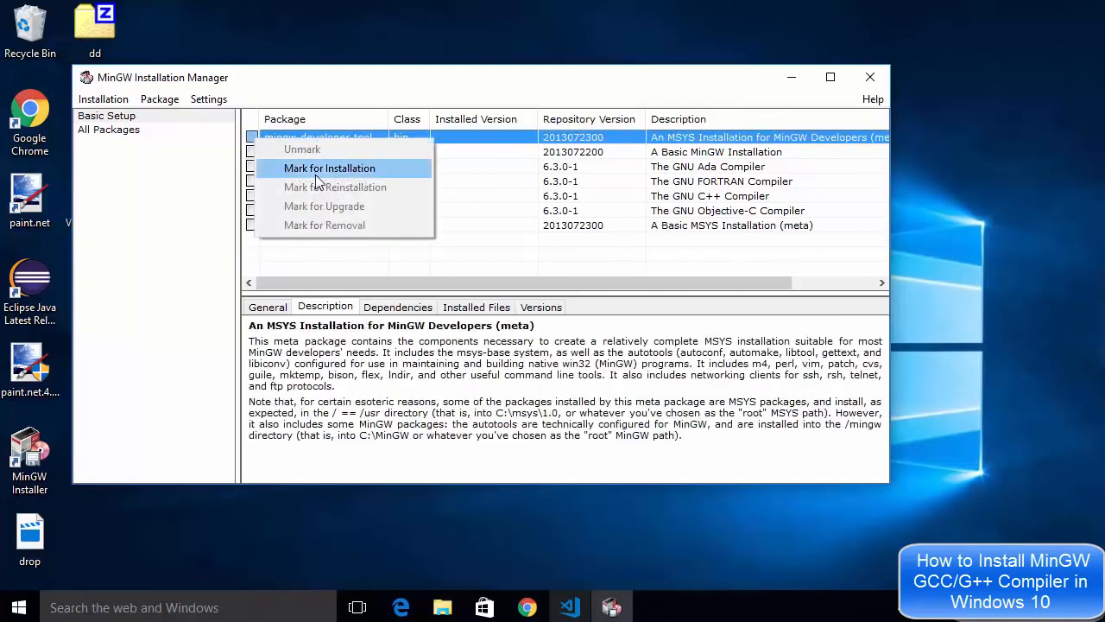
pyautogui.moveTo(304, 176)
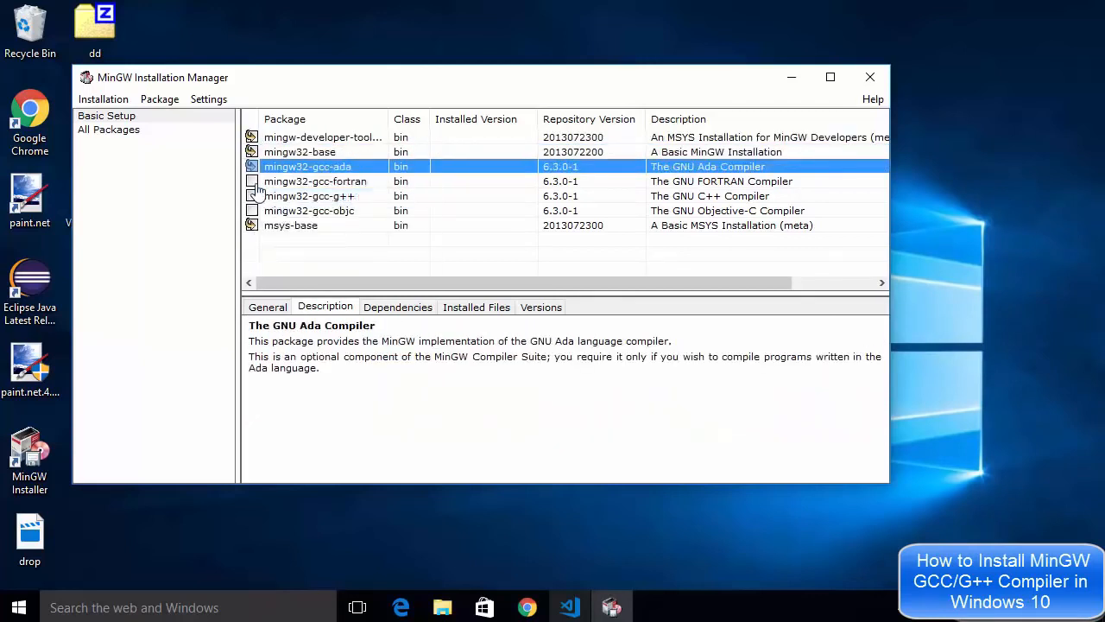
pyautogui.rightClick(307, 197)
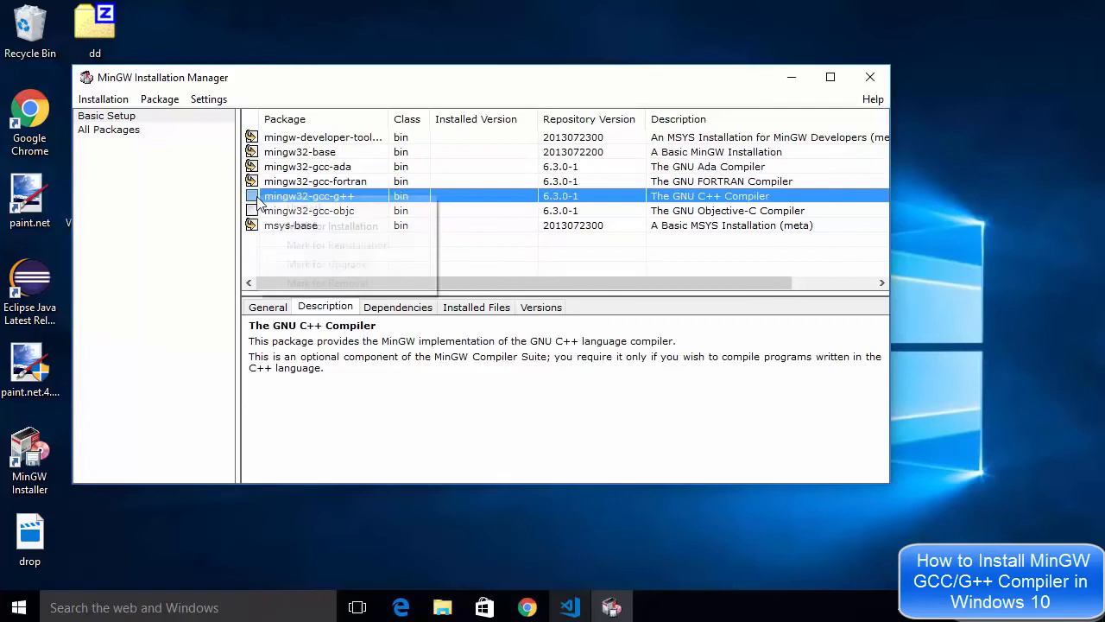
pyautogui.click(307, 210)
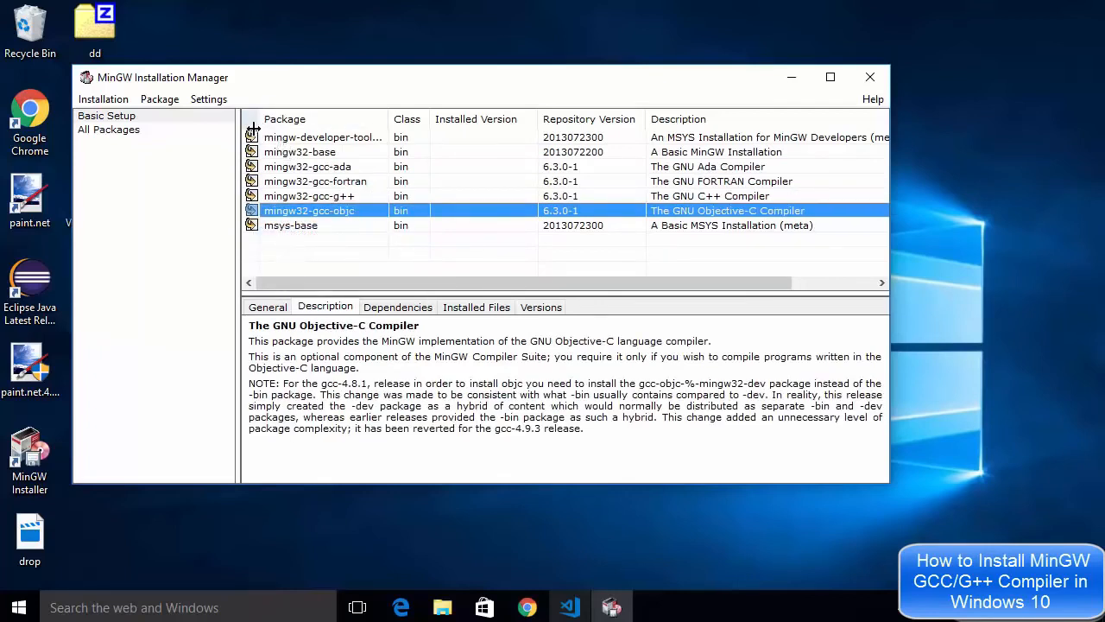
pyautogui.moveTo(216, 159)
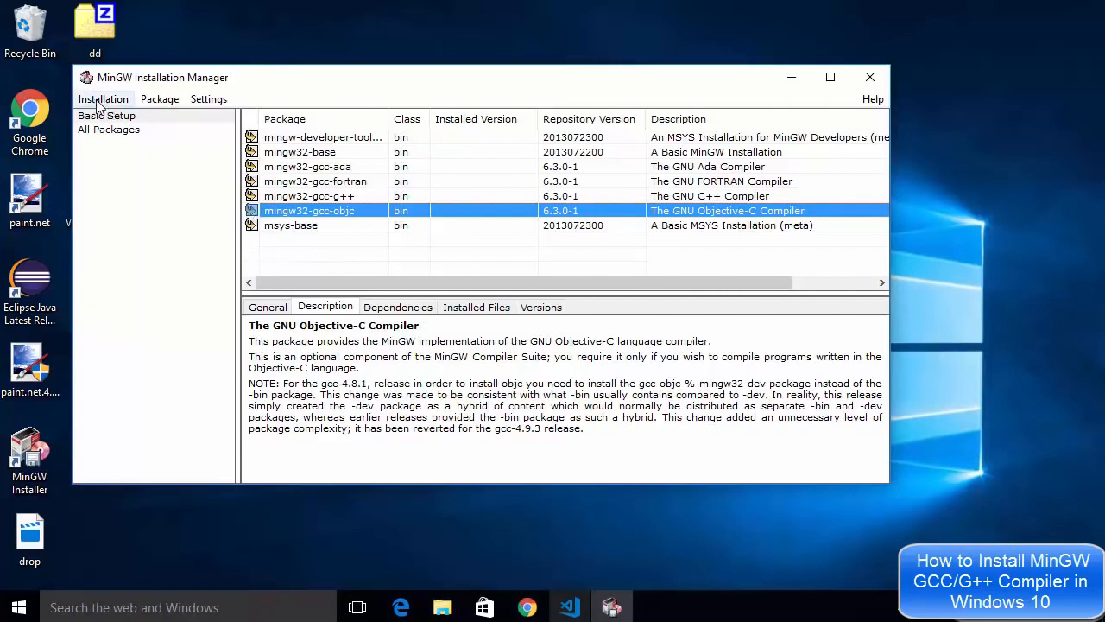
# Step: Apply Changes from the Installation menu, listing 122 packages pending install
pyautogui.click(103, 99)
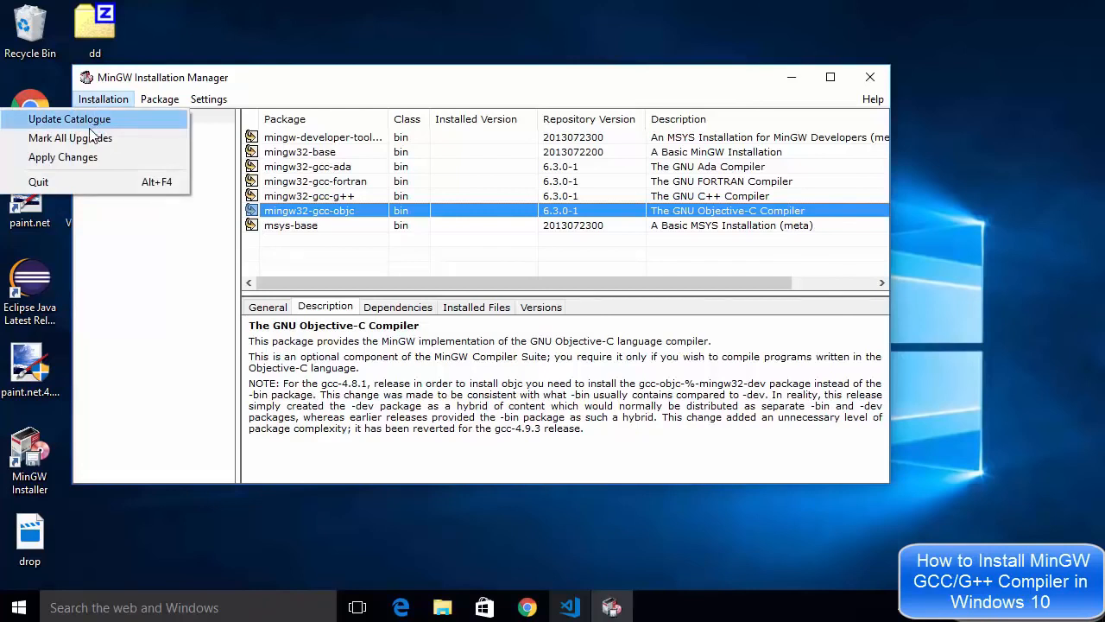
pyautogui.moveTo(63, 155)
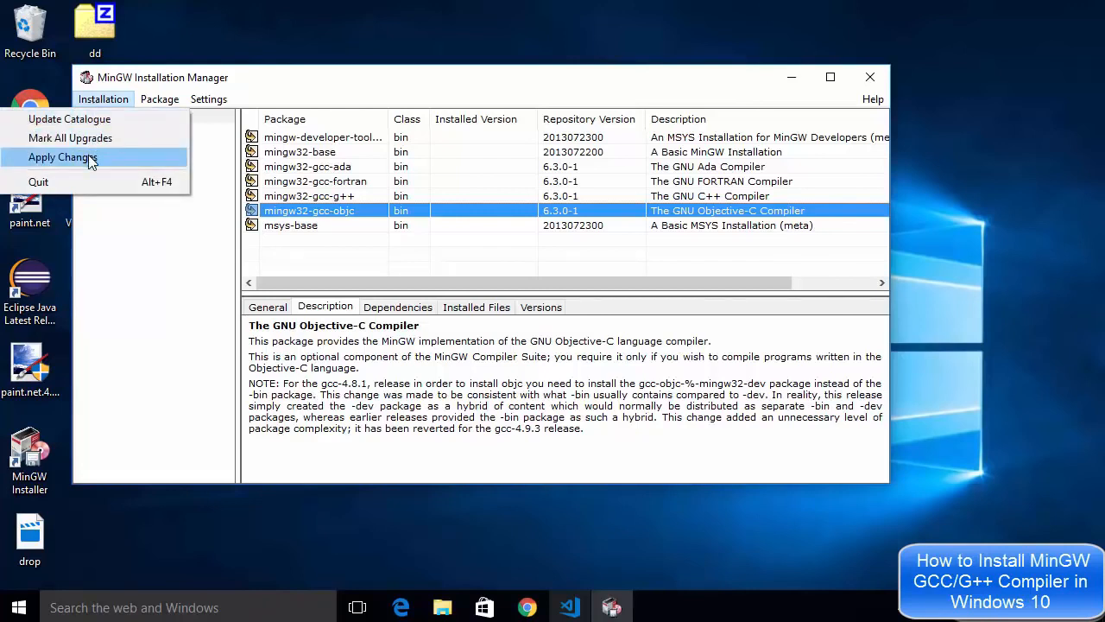
pyautogui.click(62, 155)
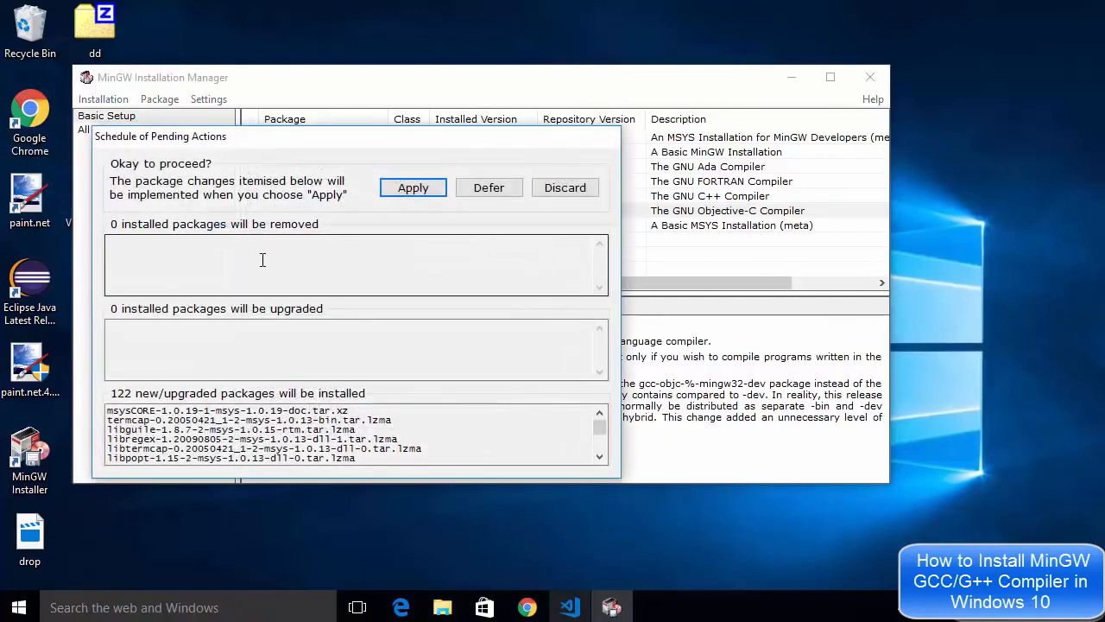
pyautogui.moveTo(268, 252)
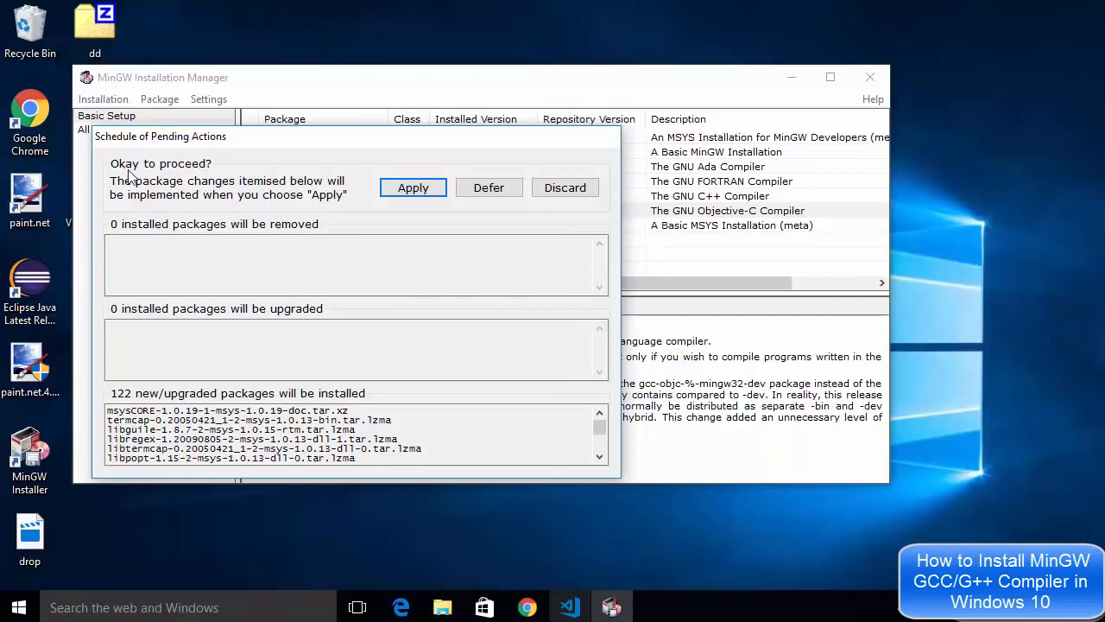
pyautogui.moveTo(162, 175)
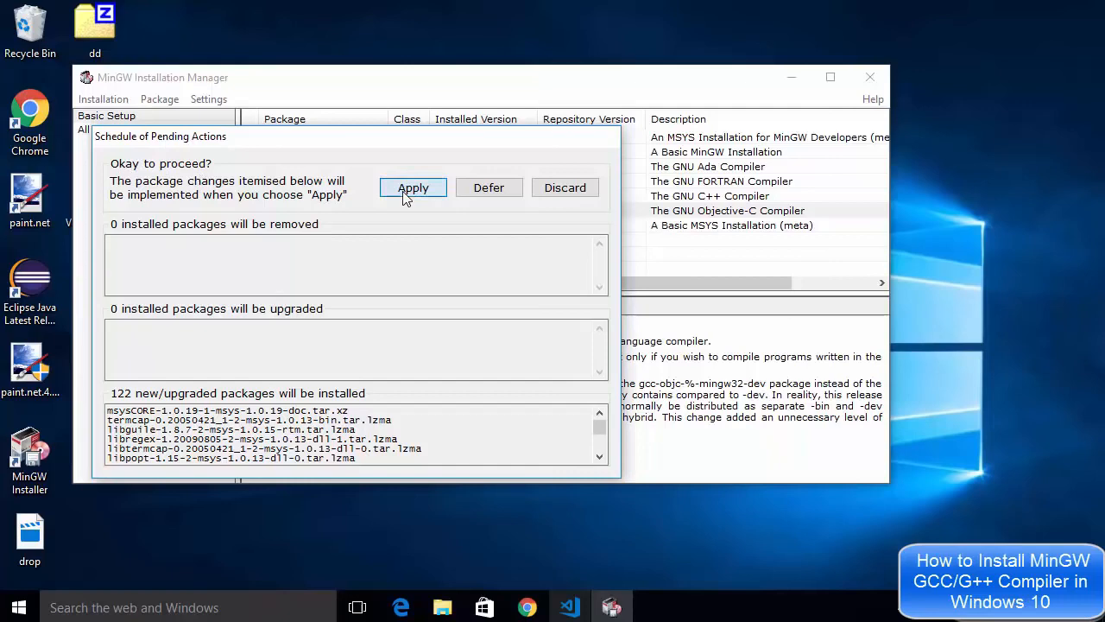
# Step: Apply the scheduled package installation and dismiss the success report
pyautogui.click(413, 187)
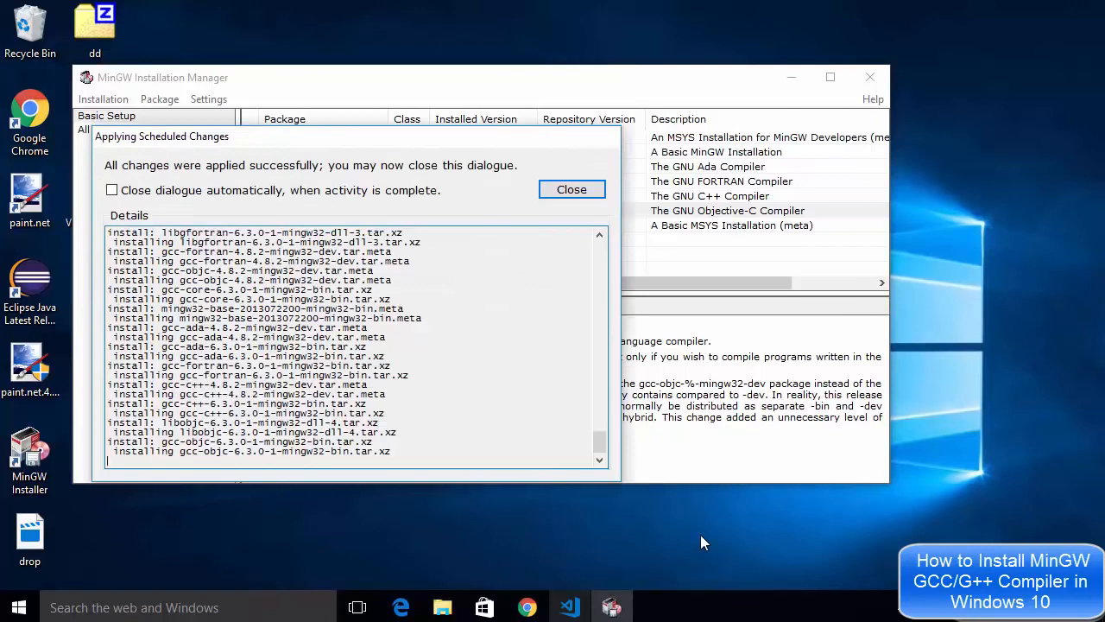
pyautogui.moveTo(124, 176)
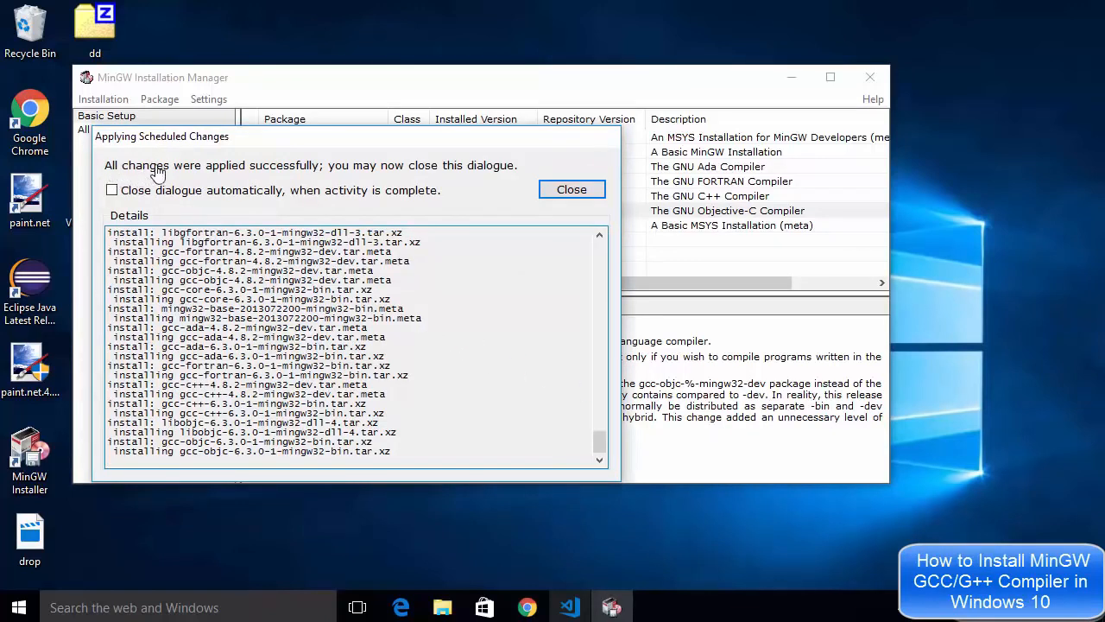
pyautogui.moveTo(294, 171)
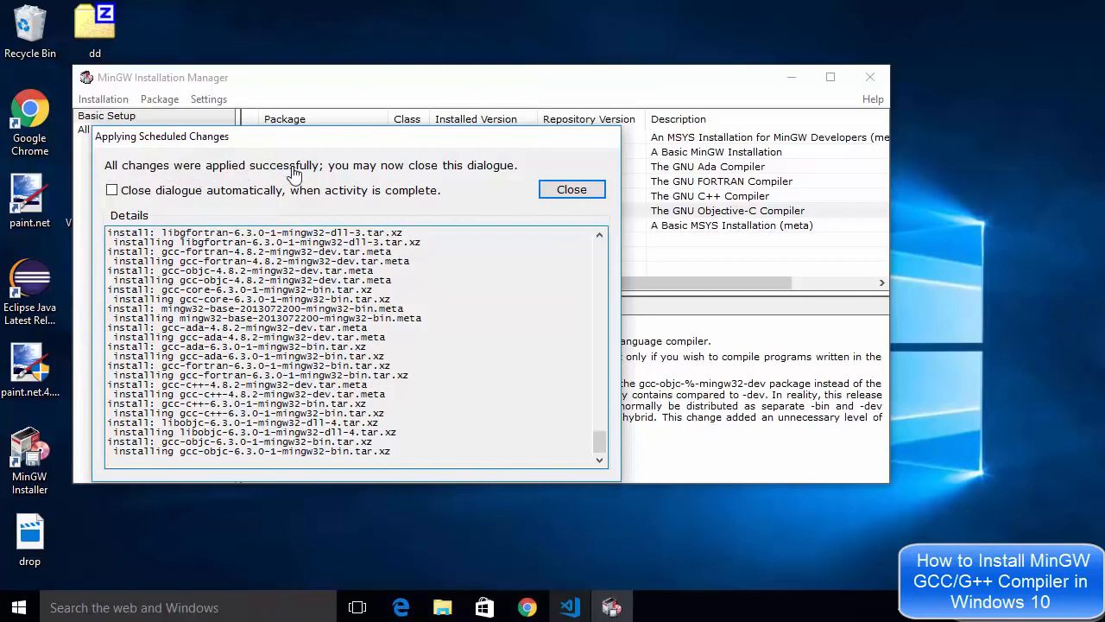
pyautogui.moveTo(463, 173)
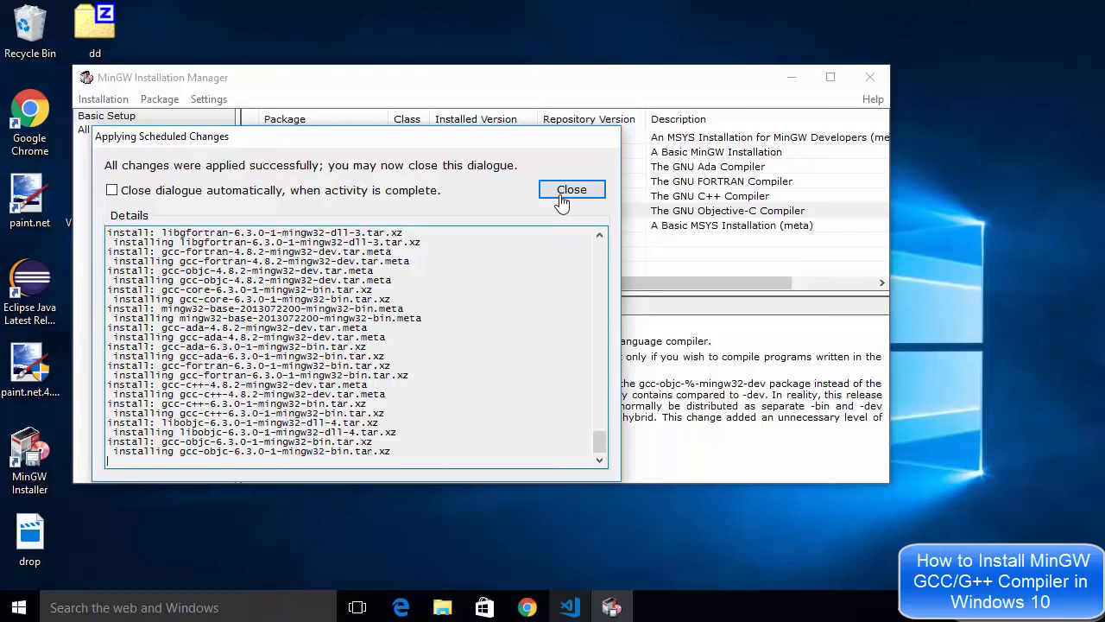
pyautogui.click(572, 188)
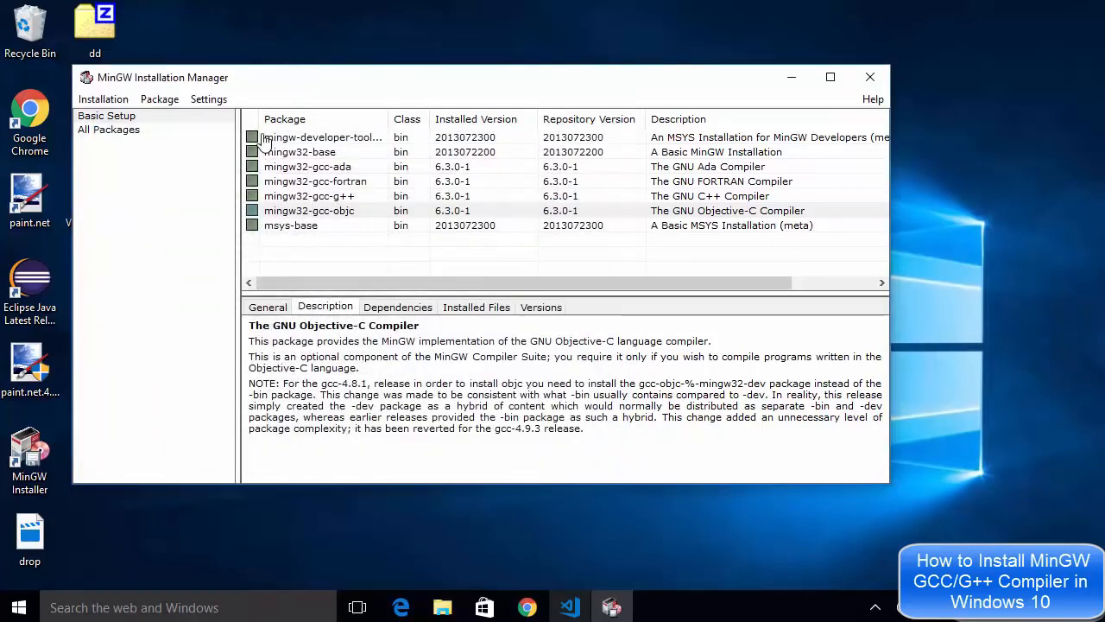
pyautogui.moveTo(870, 76)
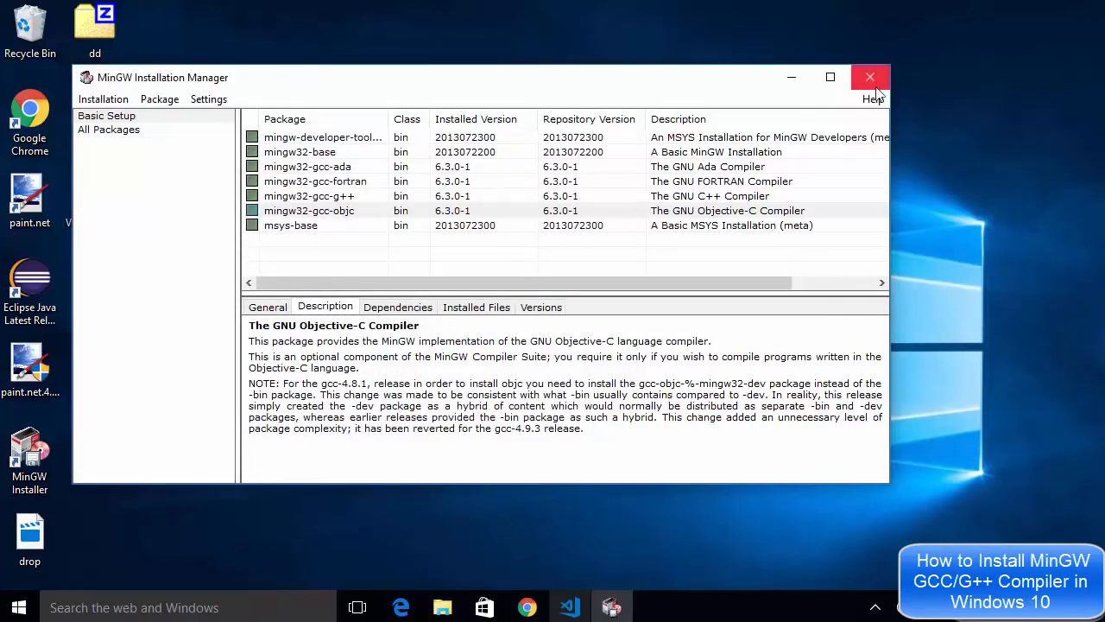
# Step: Exit MinGW Installation Manager back to the desktop
pyautogui.click(871, 76)
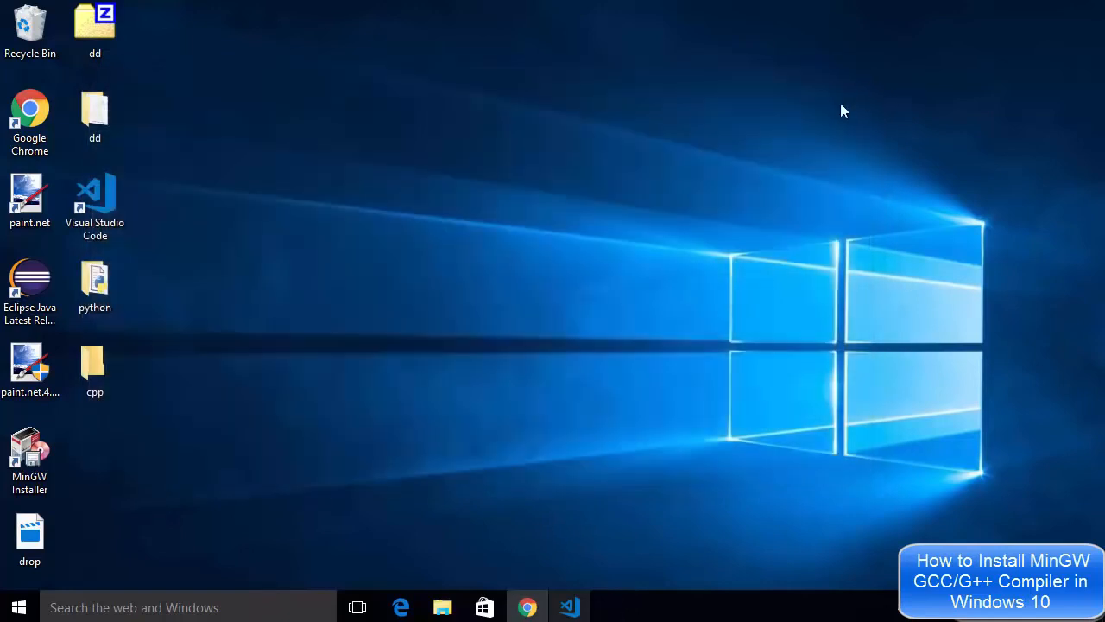
pyautogui.moveTo(443, 607)
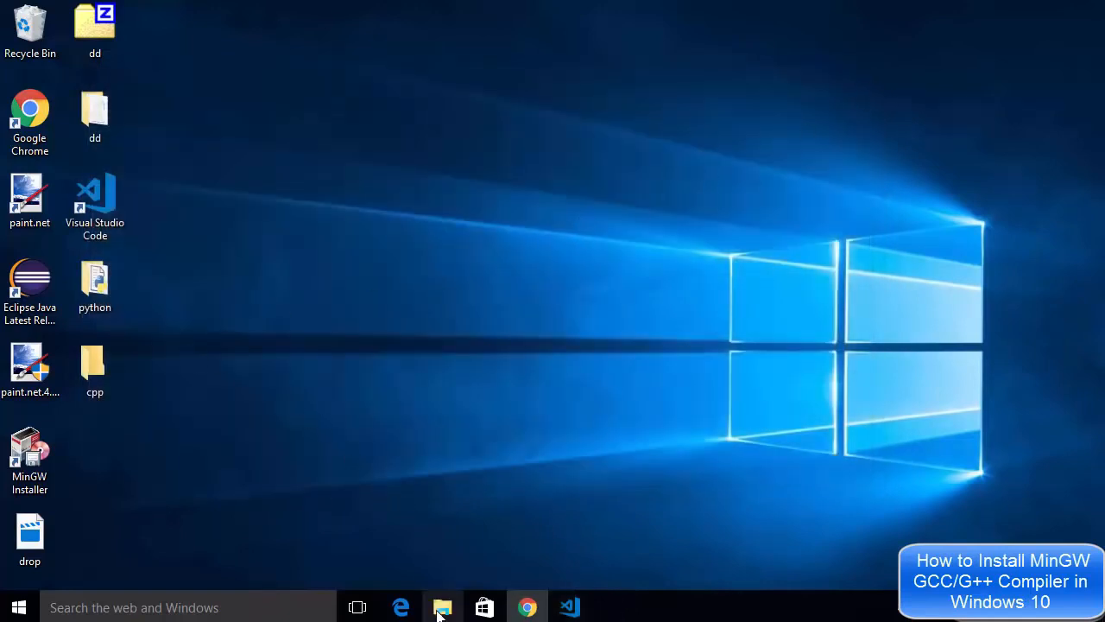
pyautogui.moveTo(440, 588)
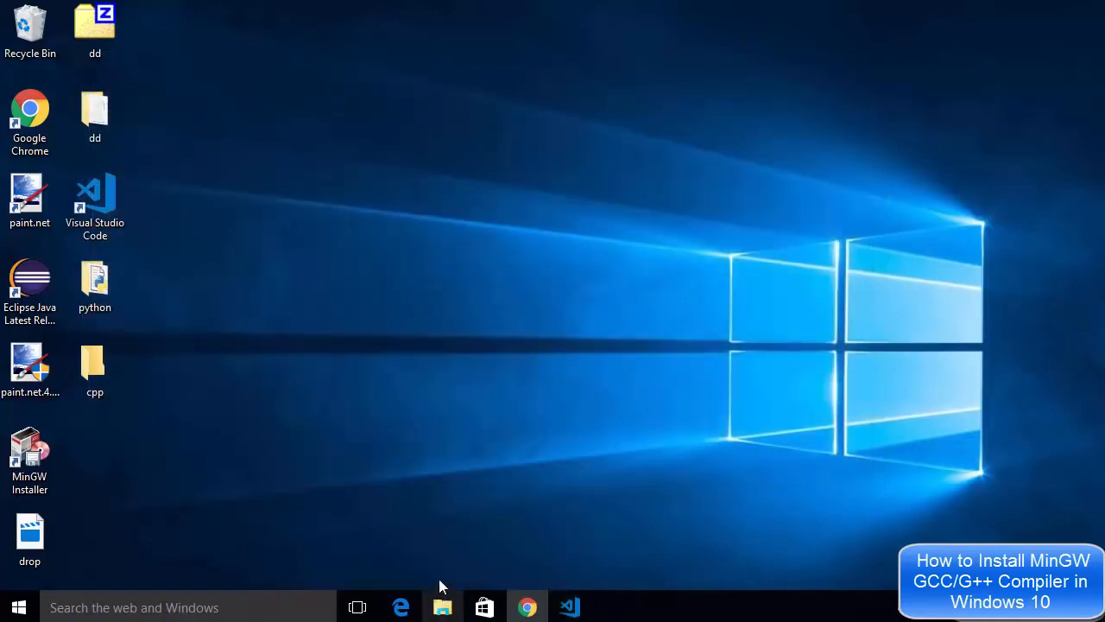
# Step: Browse to C:\MinGW\bin in File Explorer and select its path in the address bar
pyautogui.click(442, 608)
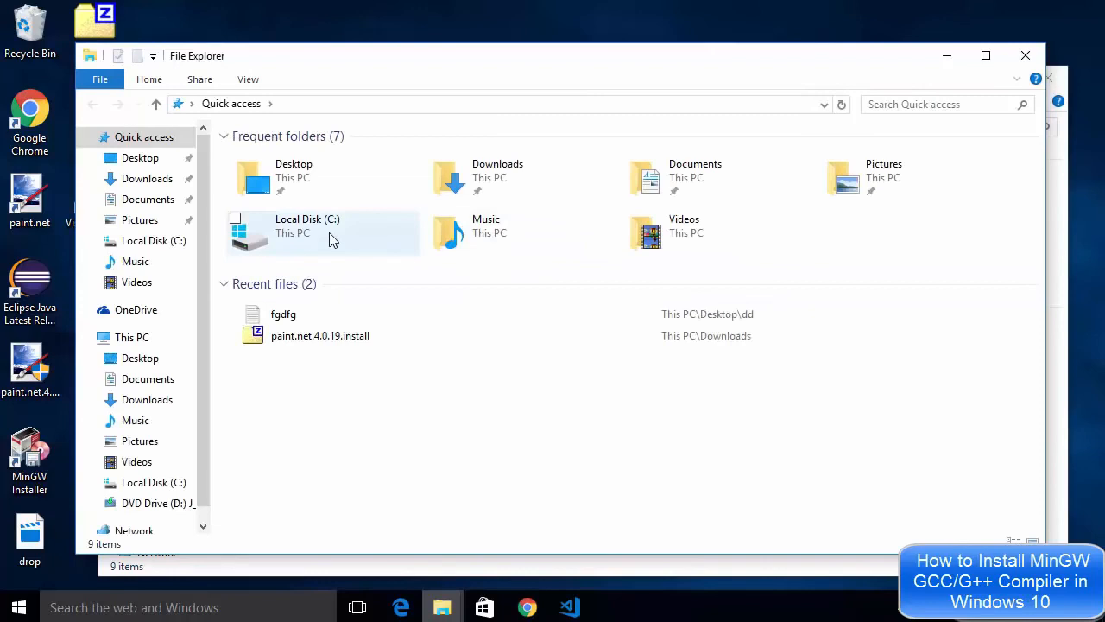
pyautogui.doubleClick(307, 228)
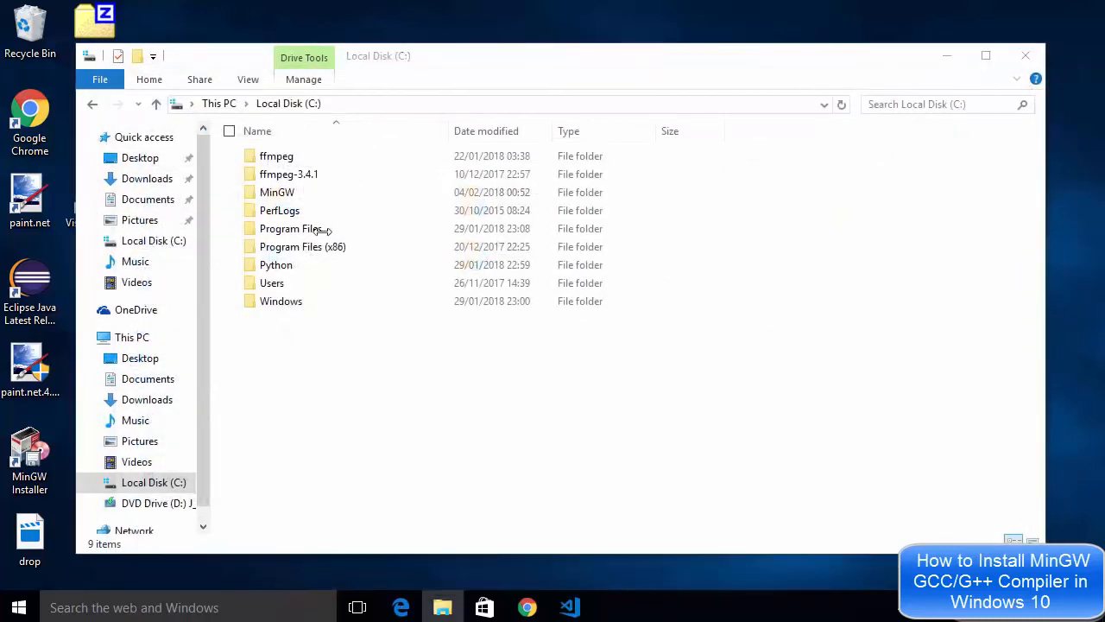
pyautogui.doubleClick(277, 192)
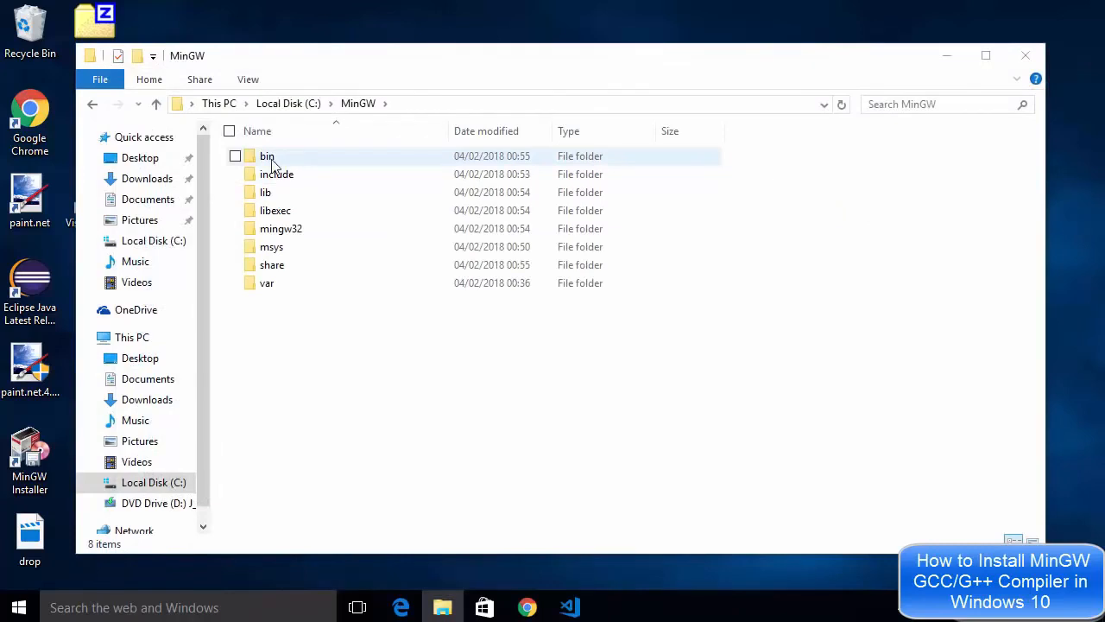
pyautogui.doubleClick(266, 155)
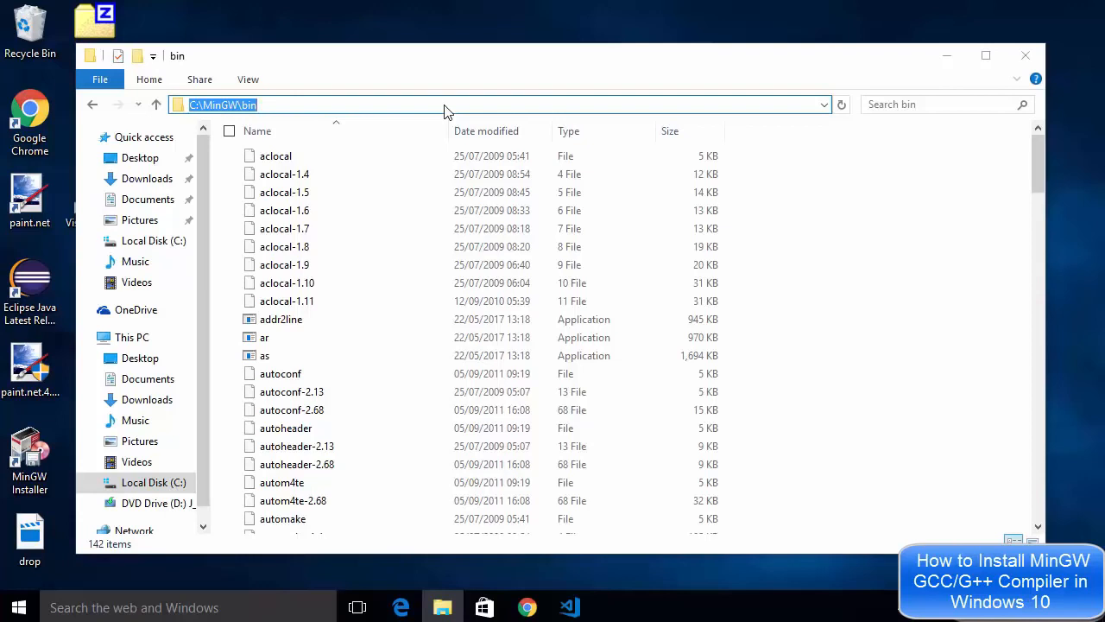
pyautogui.click(445, 105)
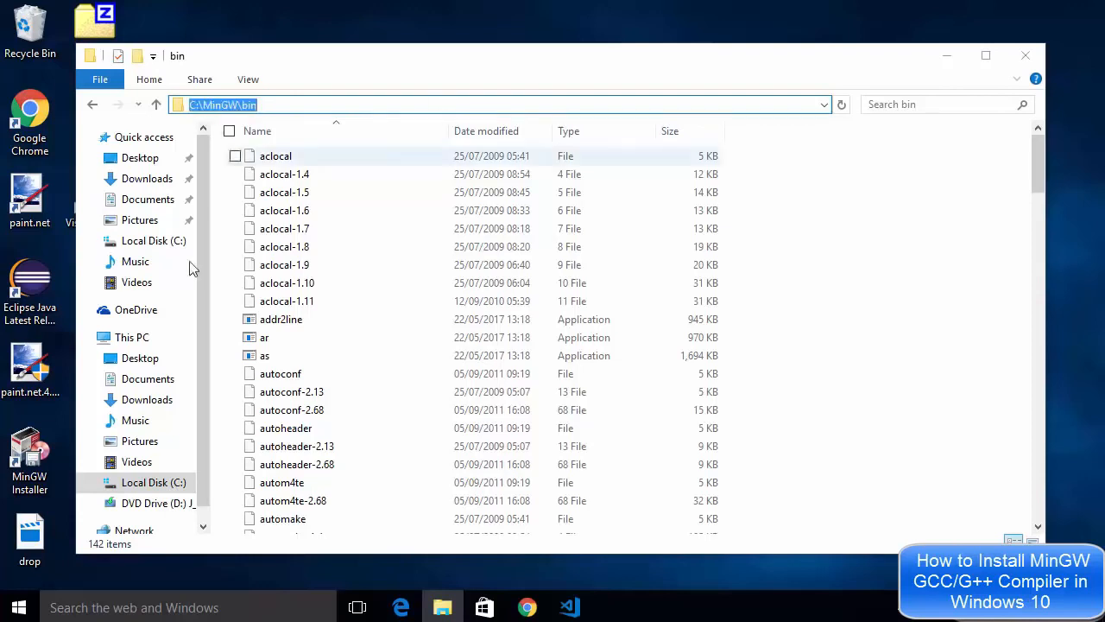
# Step: Reach Environment Variables via System Properties' Advanced settings
pyautogui.rightClick(19, 608)
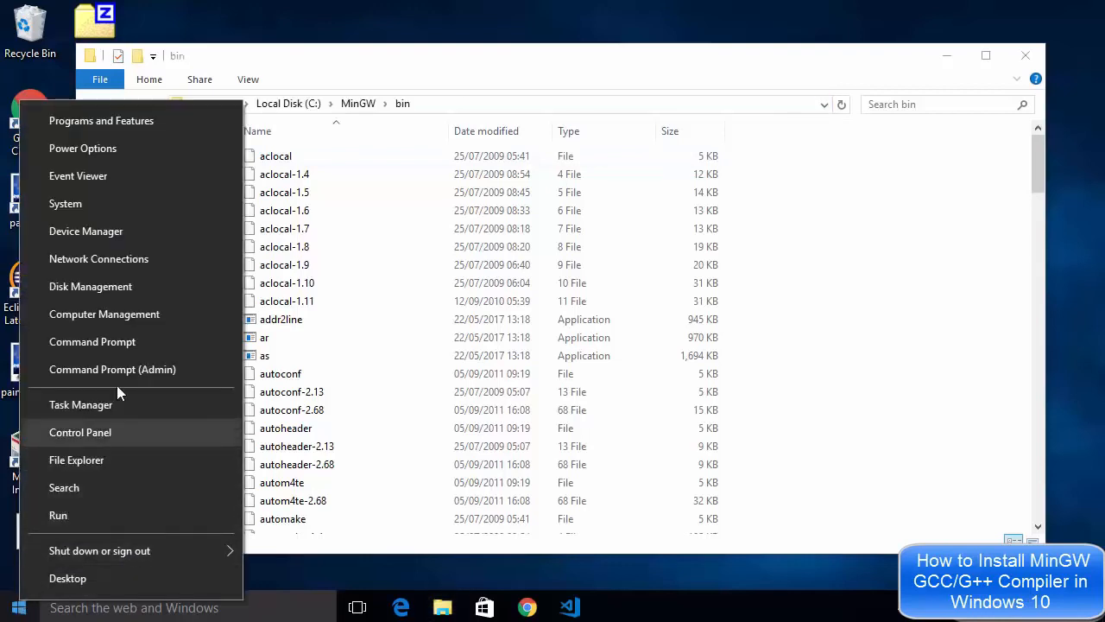
pyautogui.moveTo(96, 211)
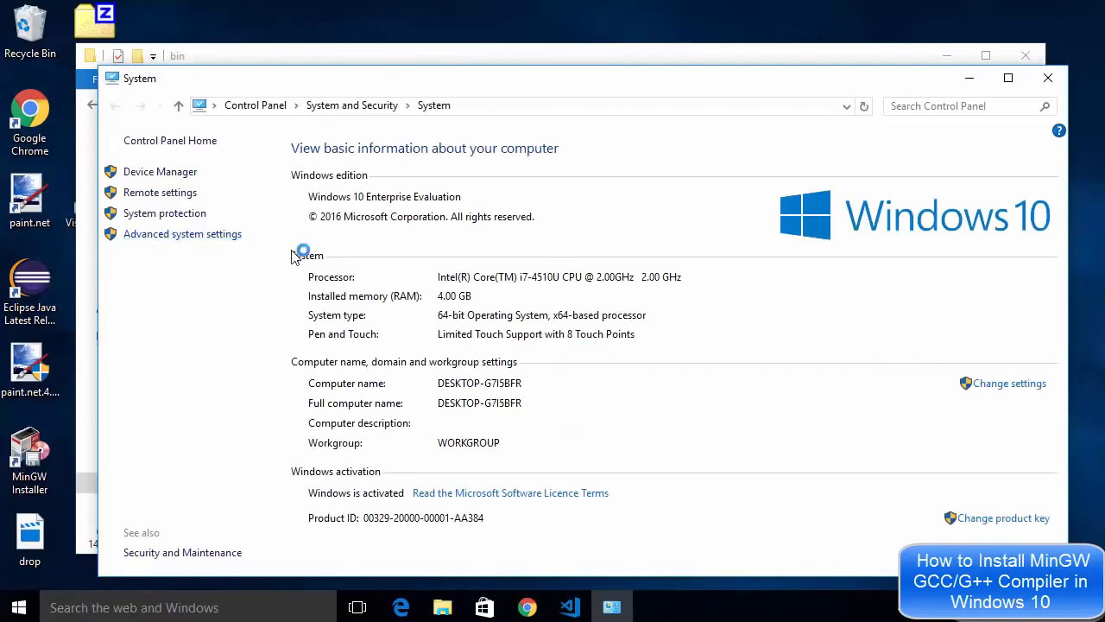
pyautogui.click(183, 233)
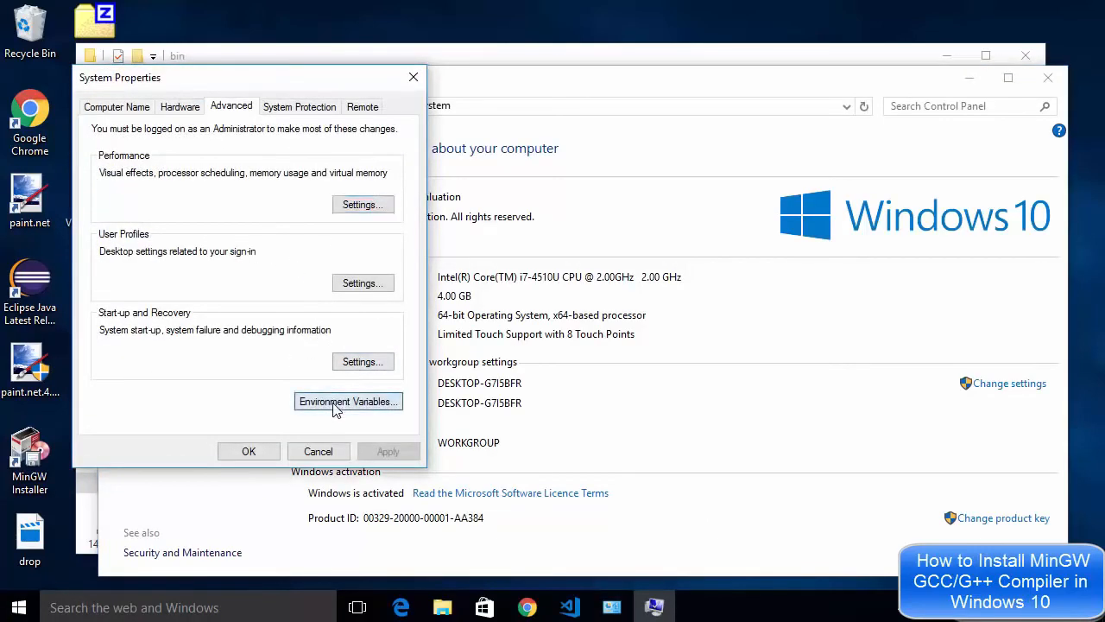
pyautogui.click(349, 400)
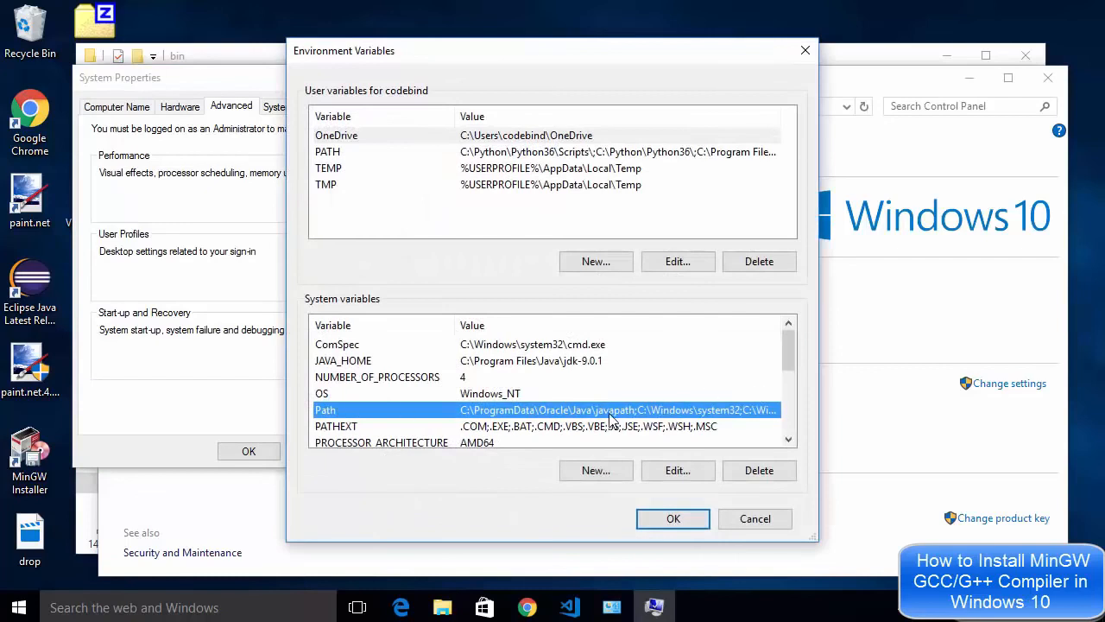
pyautogui.moveTo(365, 309)
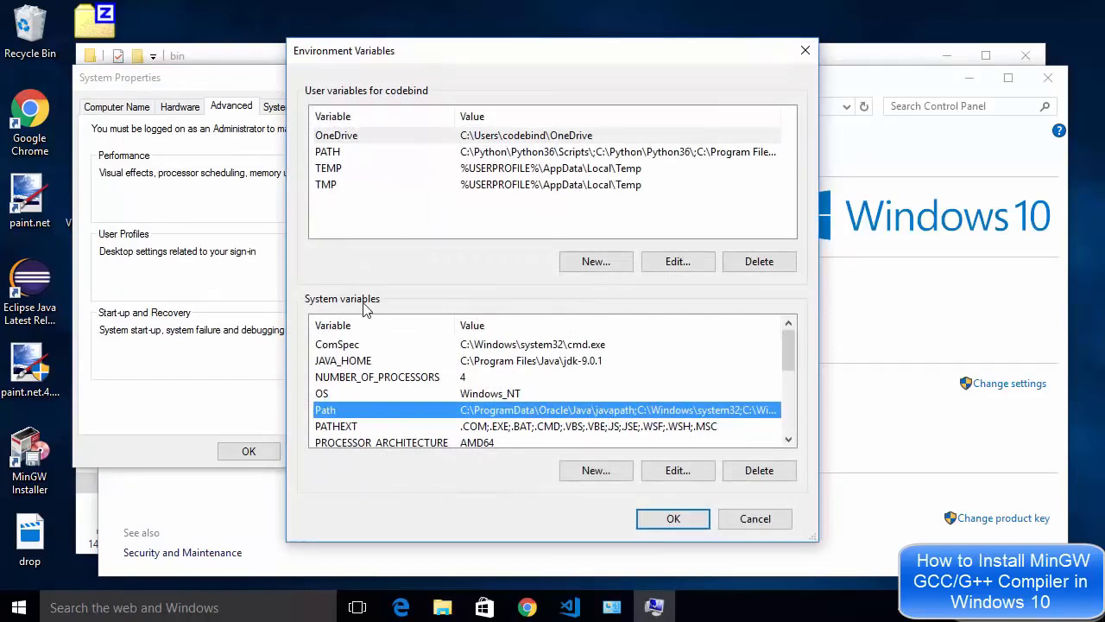
pyautogui.moveTo(617, 424)
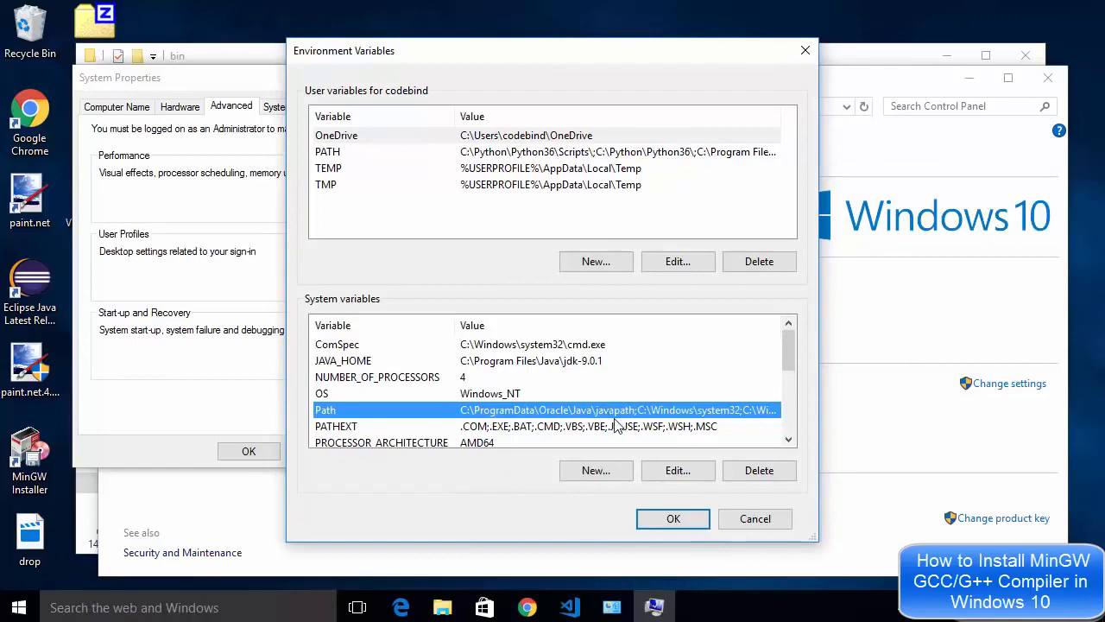
pyautogui.moveTo(687, 466)
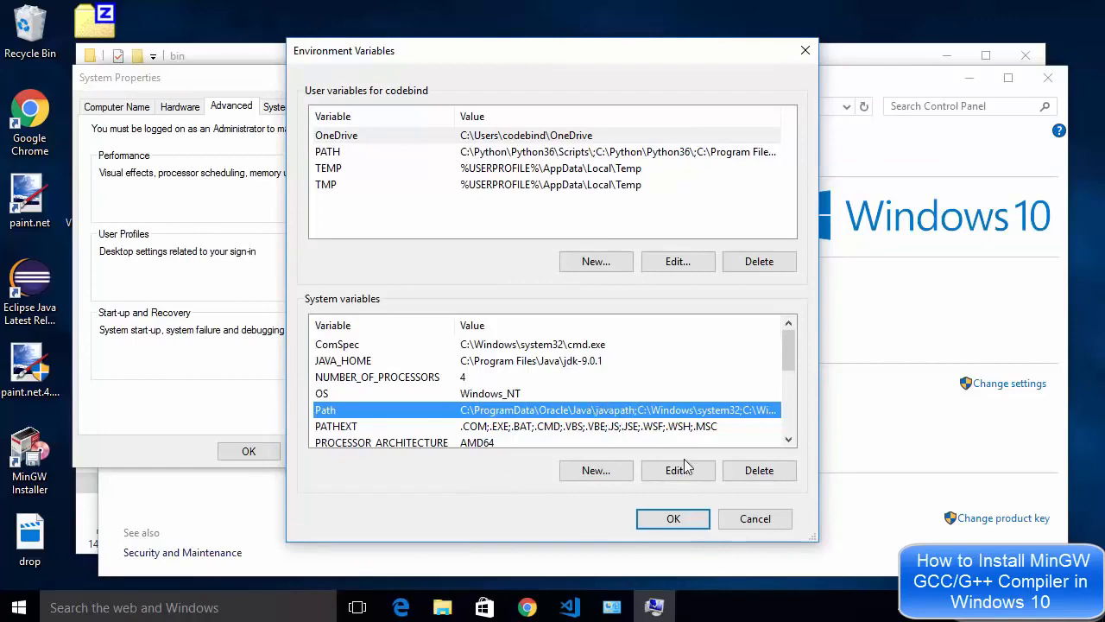
# Step: Add C:\MinGW\bin as a new system Path entry and confirm both dialogs
pyautogui.click(677, 469)
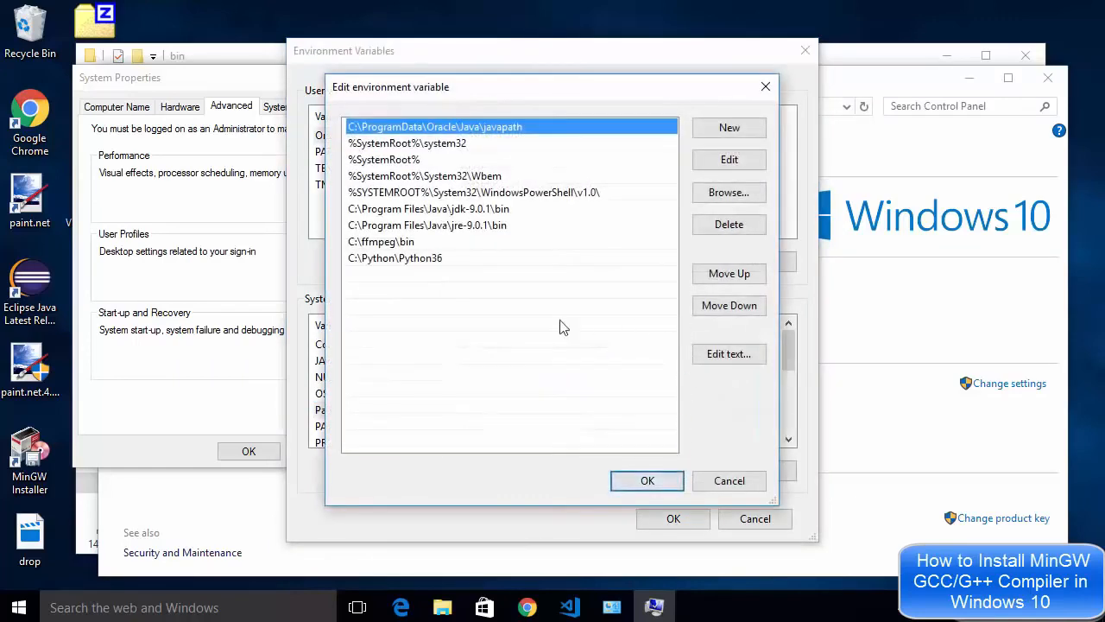
pyautogui.click(729, 128)
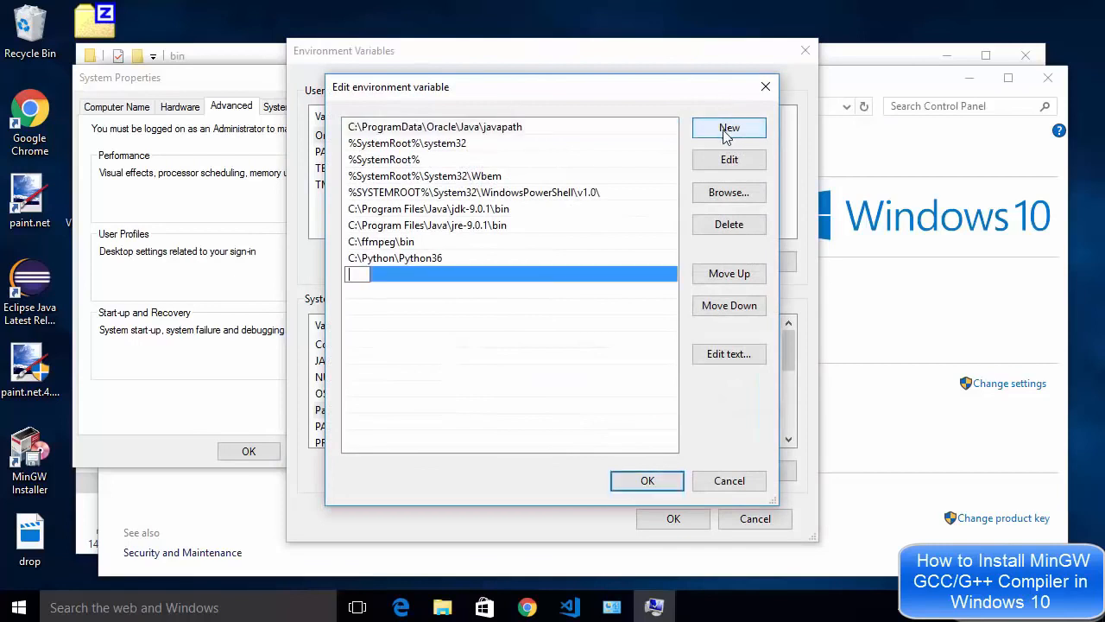
pyautogui.moveTo(559, 276)
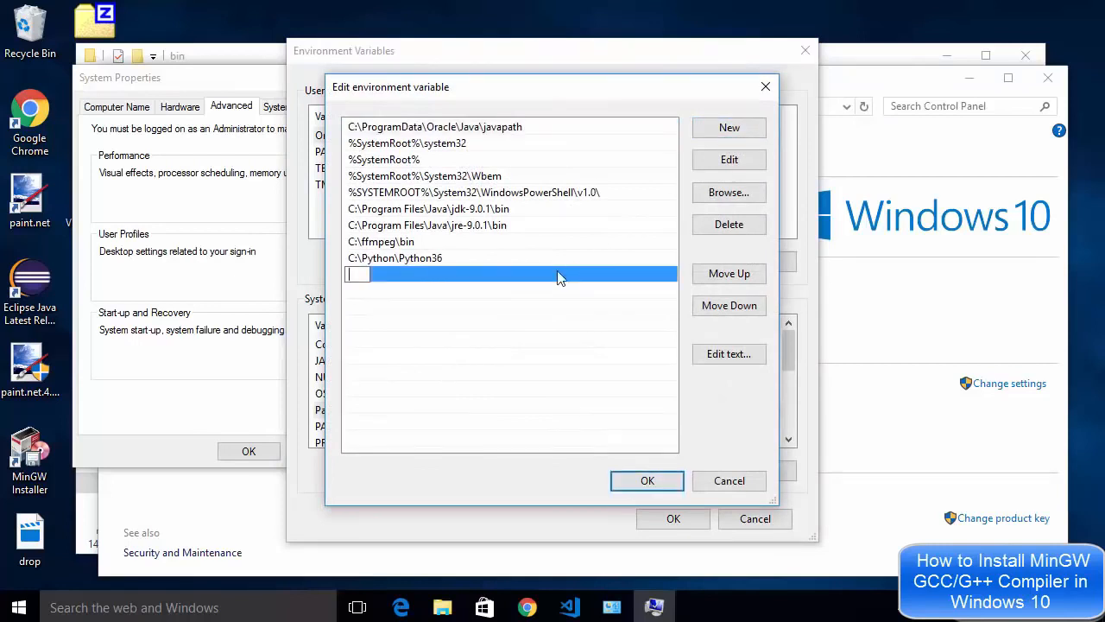
pyautogui.write('C:\\MinGW\\bin')
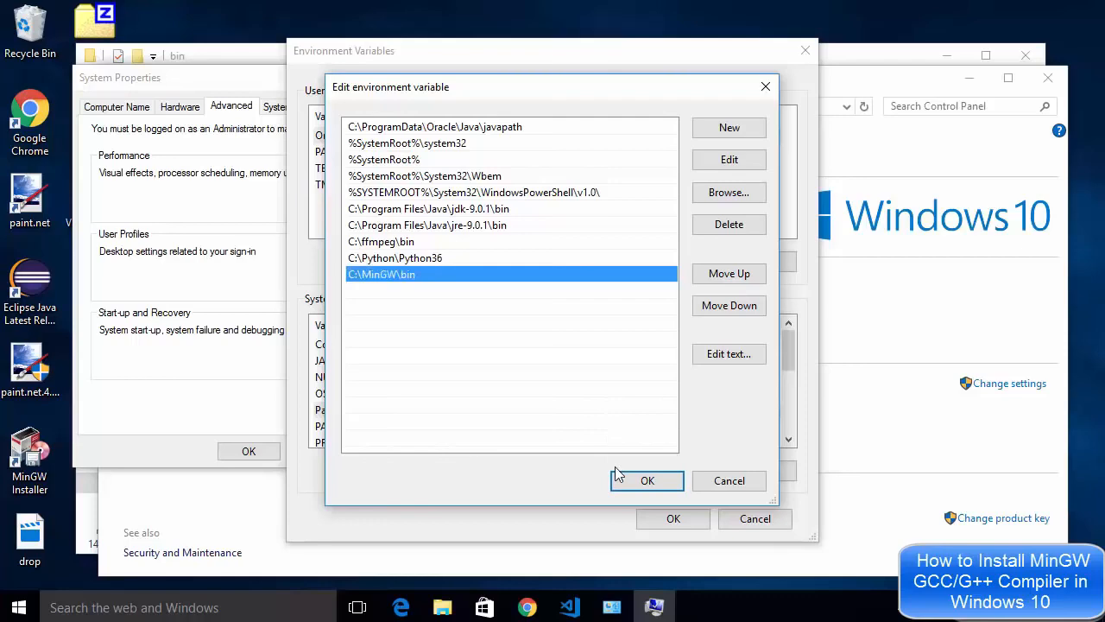
pyautogui.click(646, 480)
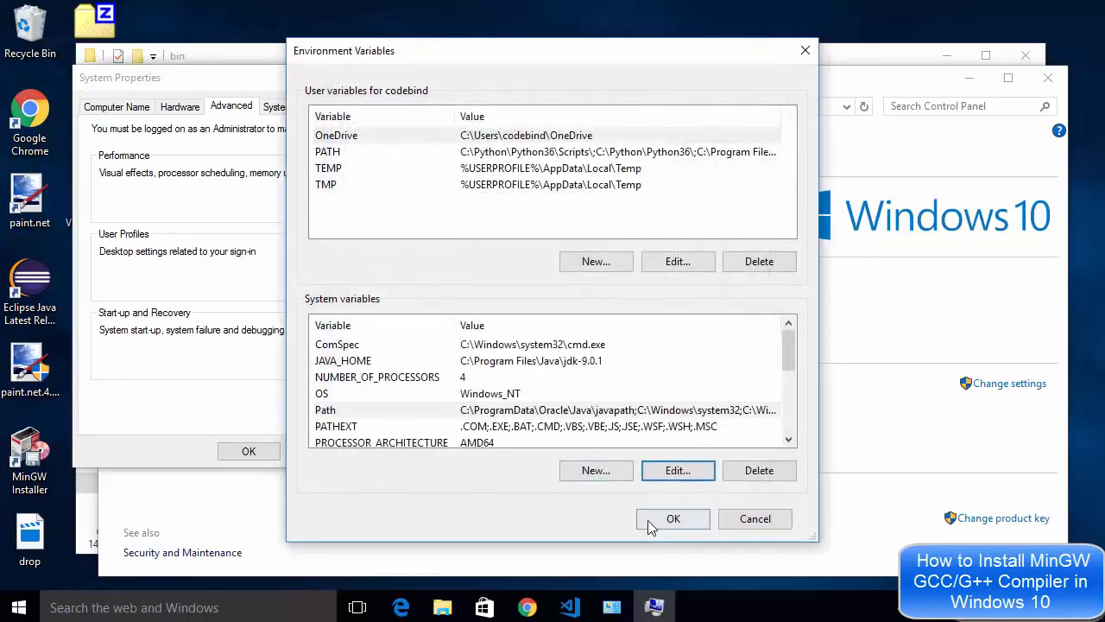
pyautogui.click(674, 518)
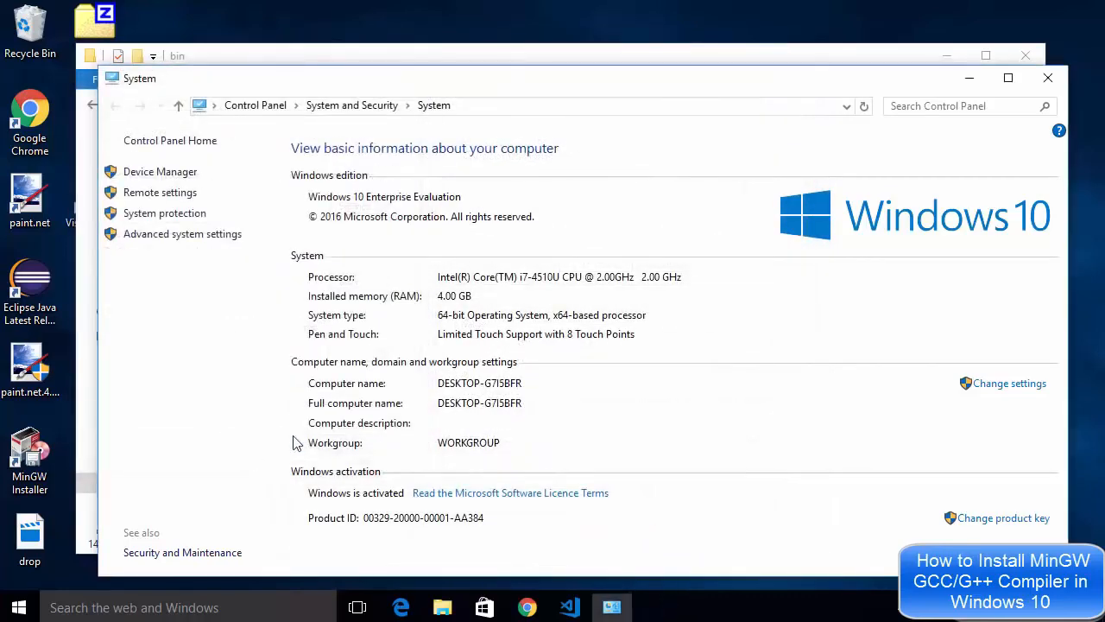
# Step: Close the System window and bring up the Start button's power-user menu
pyautogui.click(1048, 77)
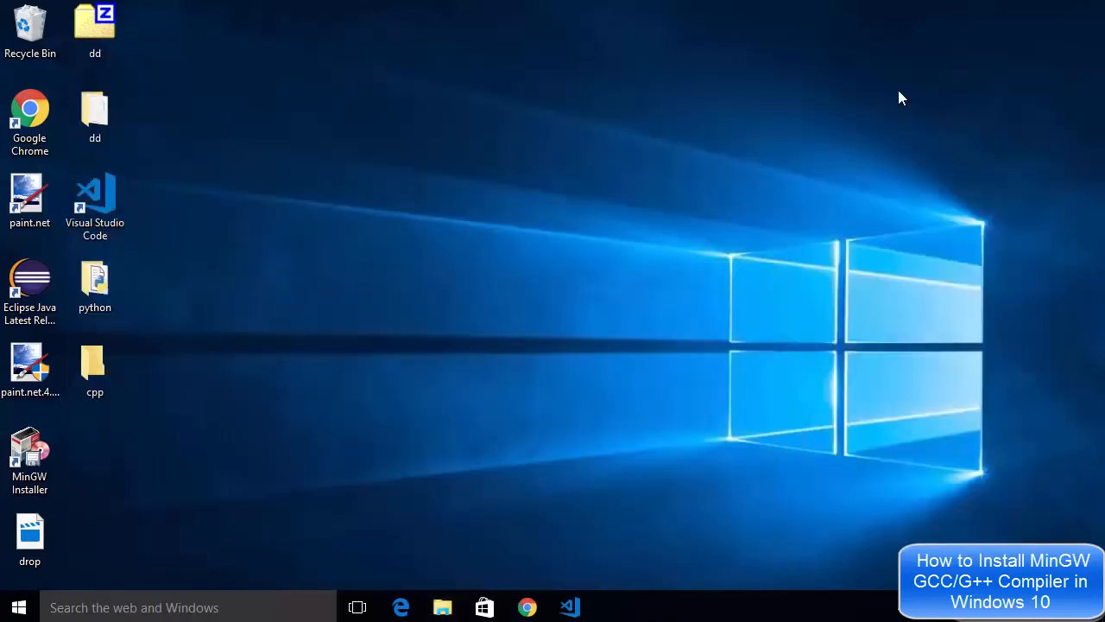
pyautogui.click(29, 535)
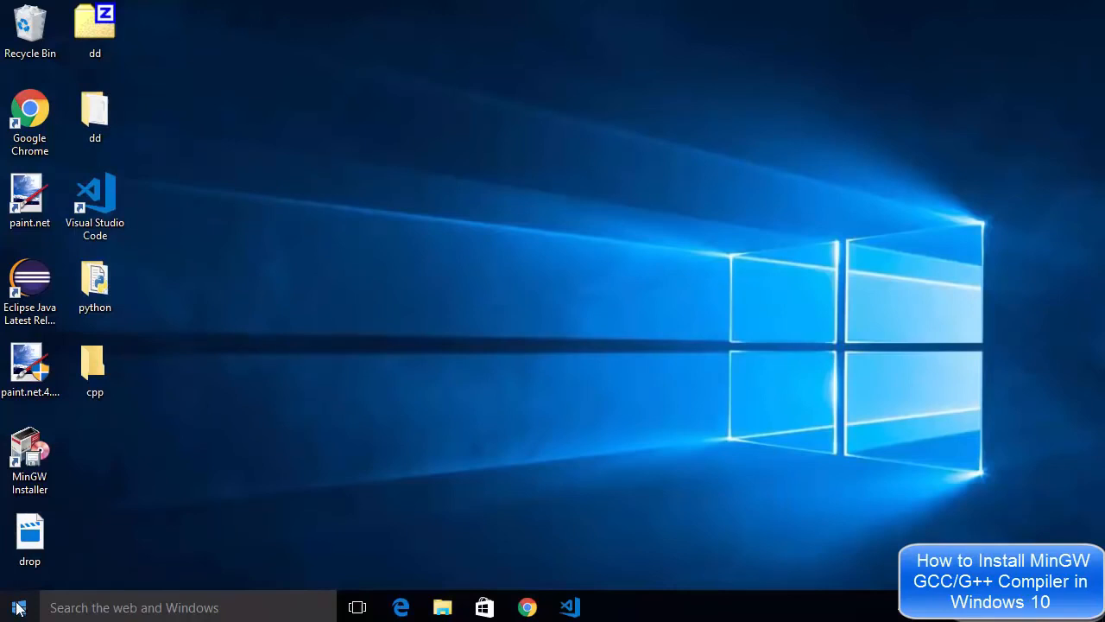
pyautogui.rightClick(17, 608)
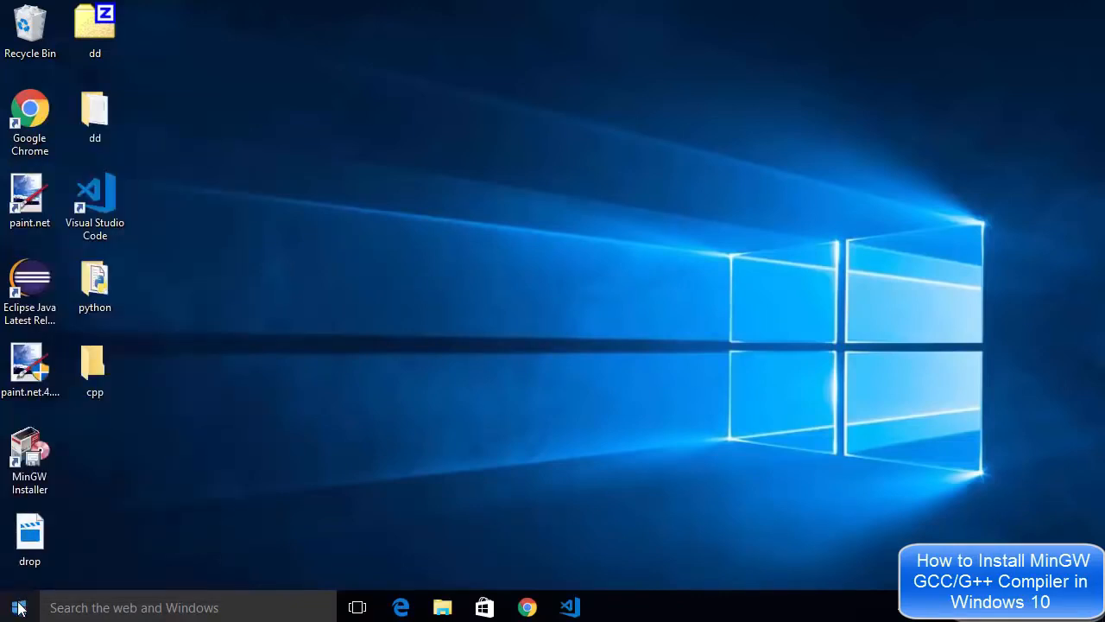
# Step: Launch Command Prompt and run g++ --version, confirming MinGW.org GCC-6.3.0-1 6.3.0
pyautogui.rightClick(17, 607)
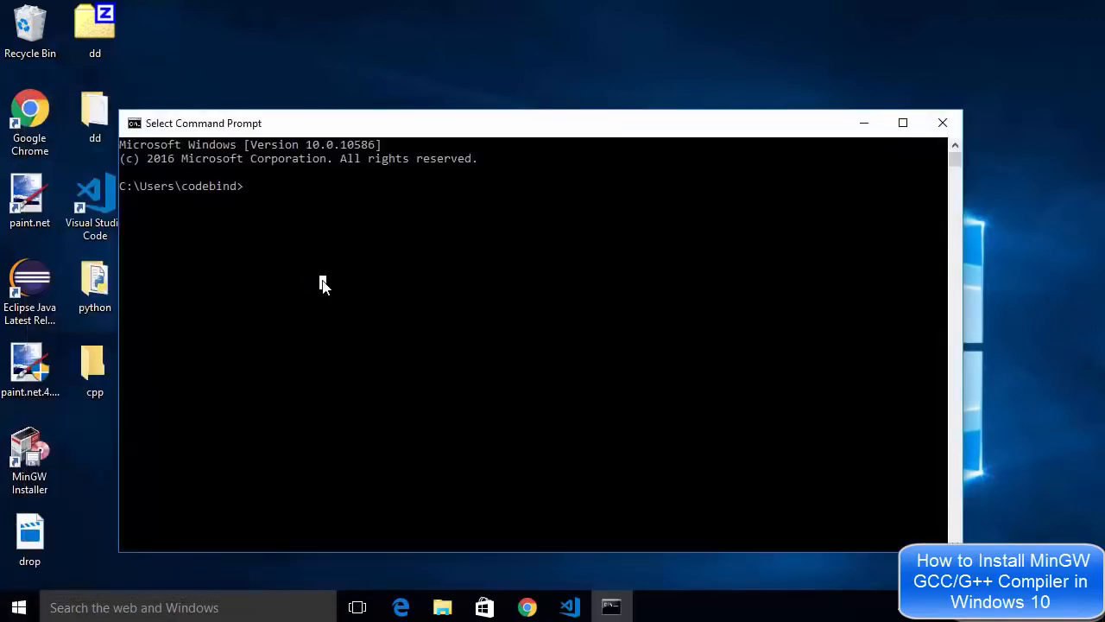
pyautogui.write('g++')
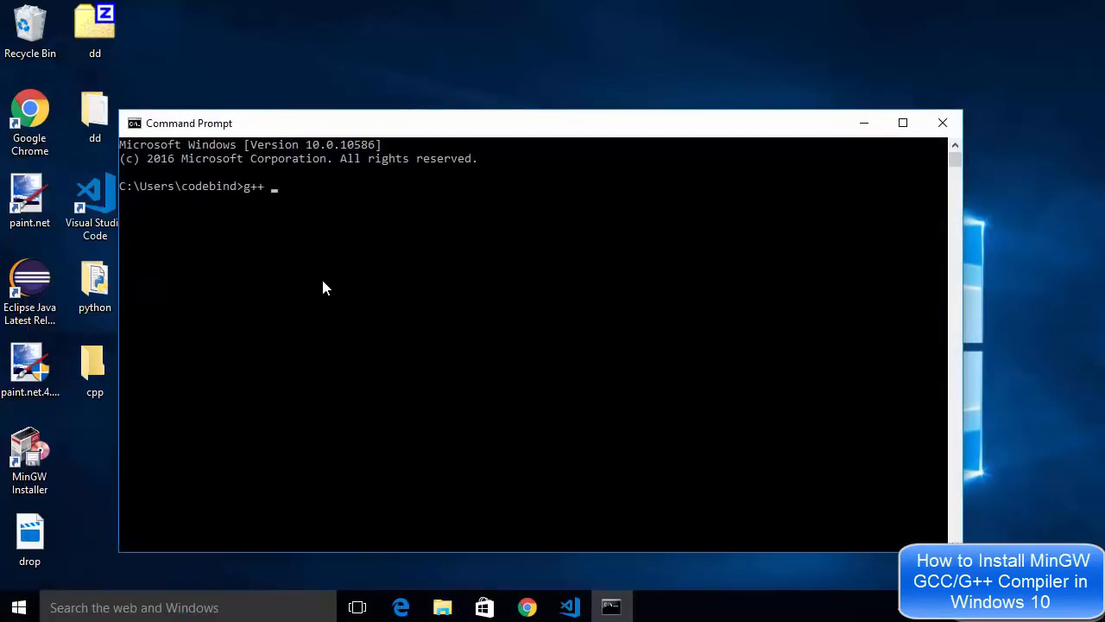
pyautogui.write('--versio')
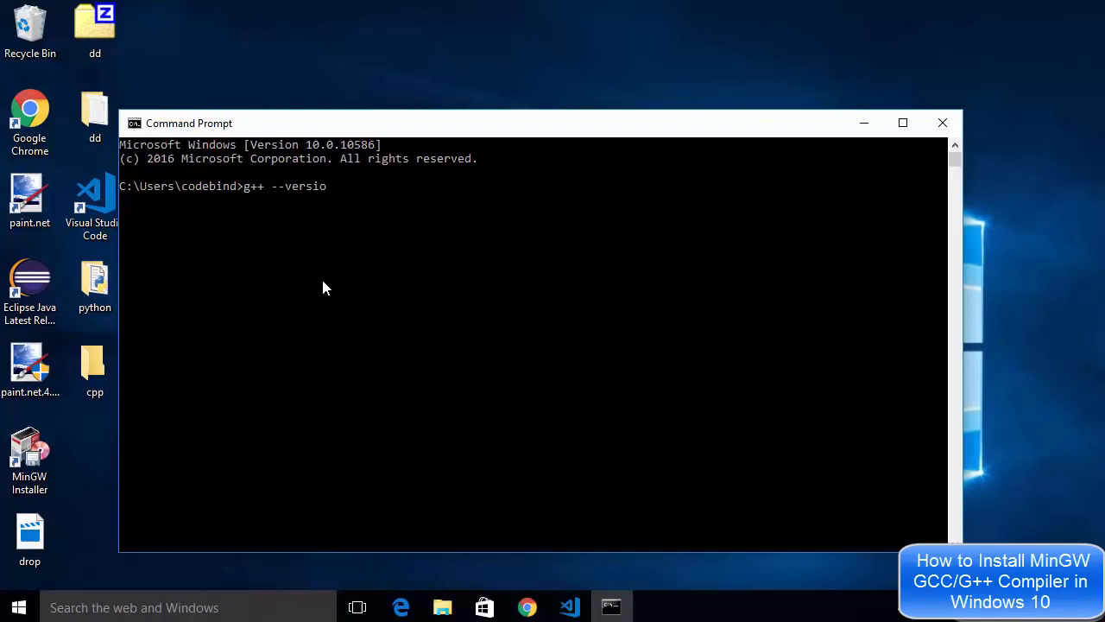
pyautogui.press('Return')
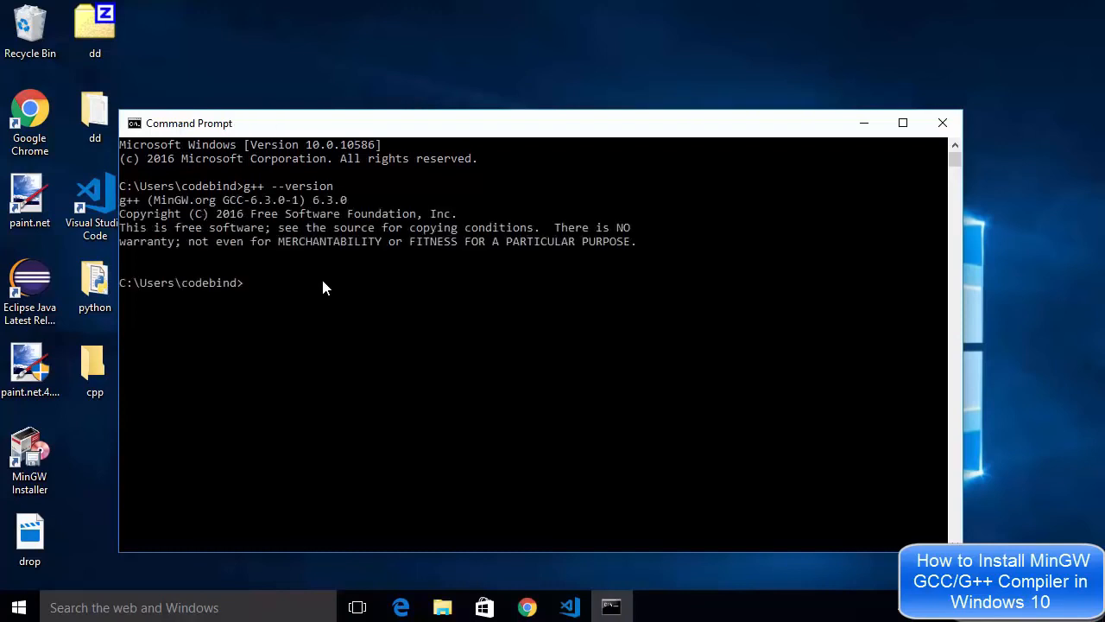
pyautogui.moveTo(240, 206)
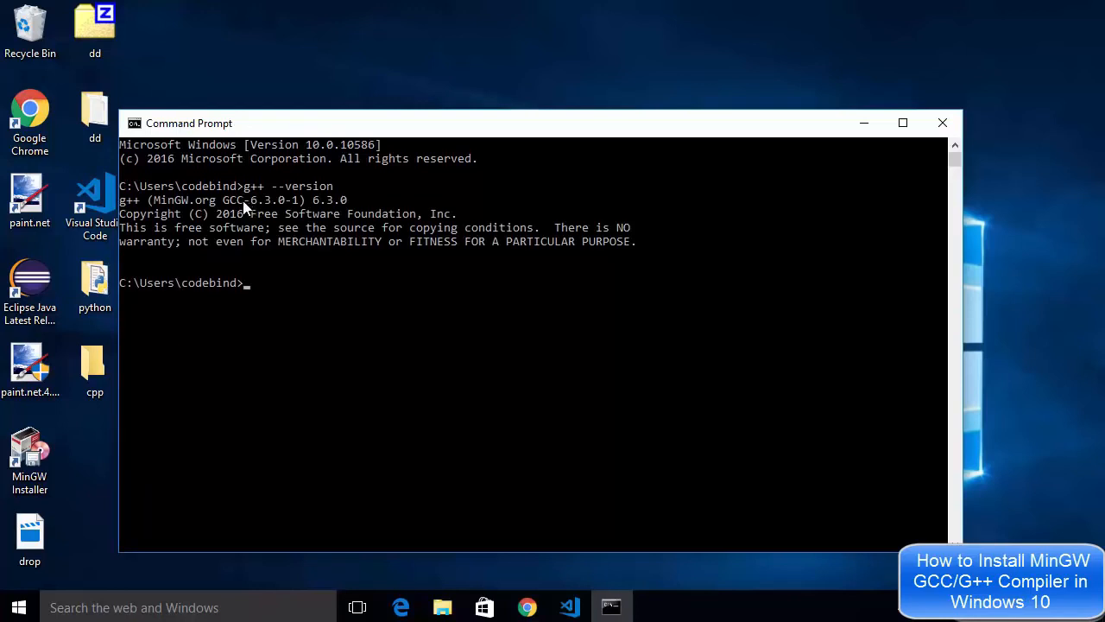
pyautogui.moveTo(266, 204)
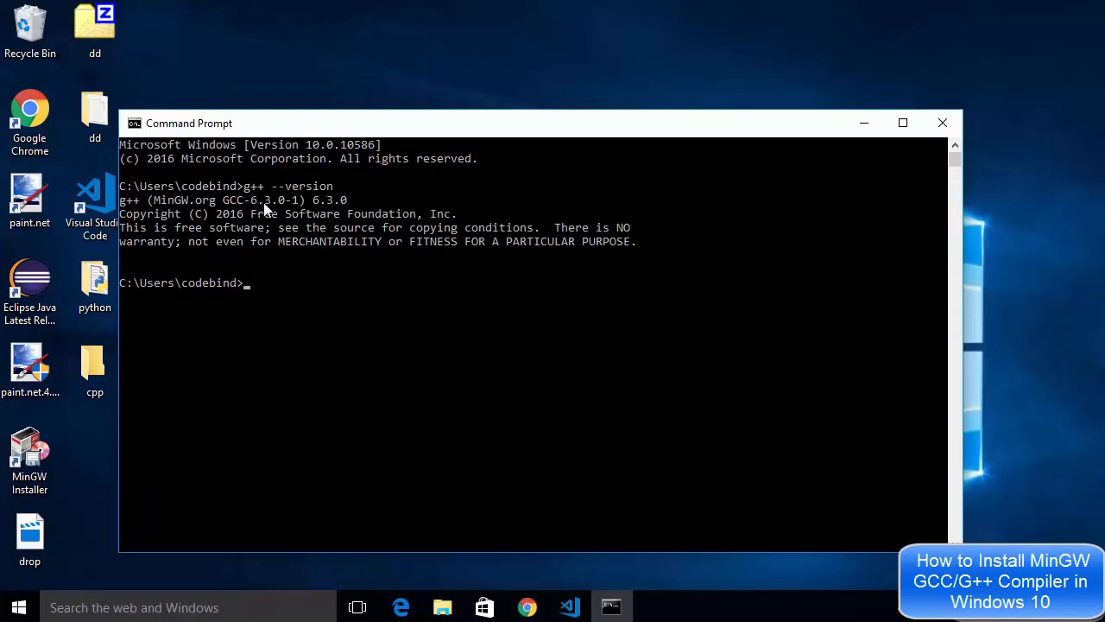
pyautogui.moveTo(287, 211)
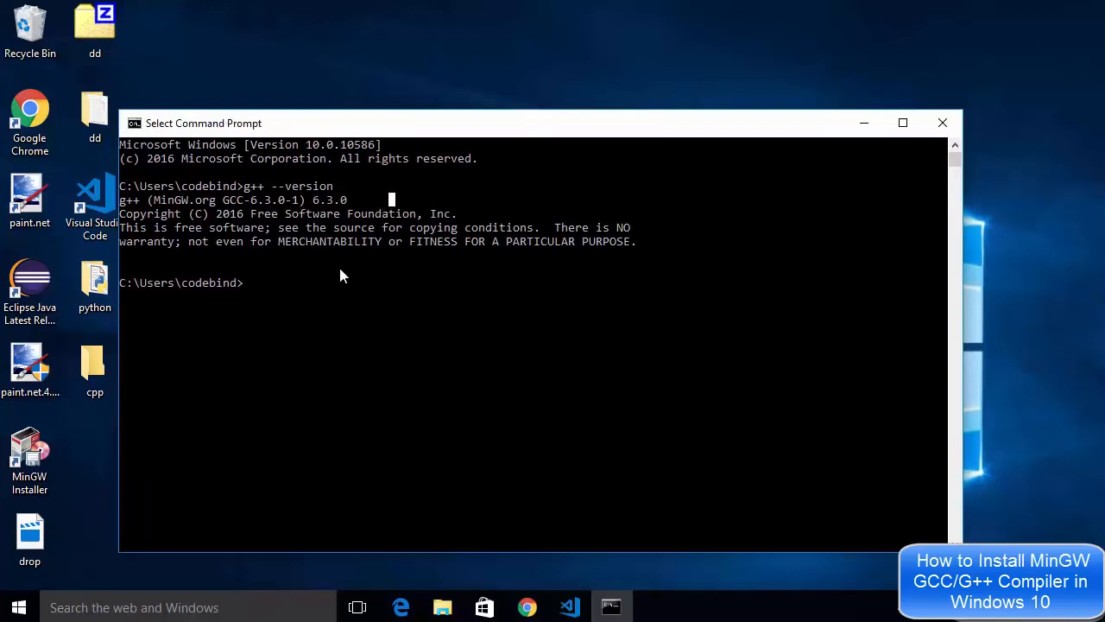
pyautogui.moveTo(266, 240)
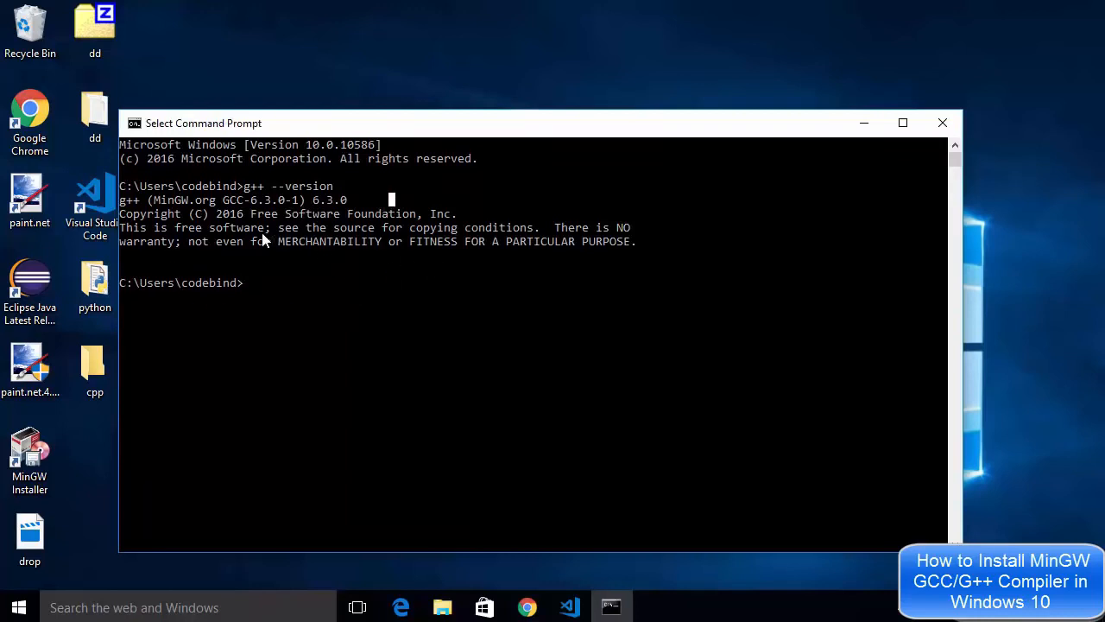
pyautogui.moveTo(929, 138)
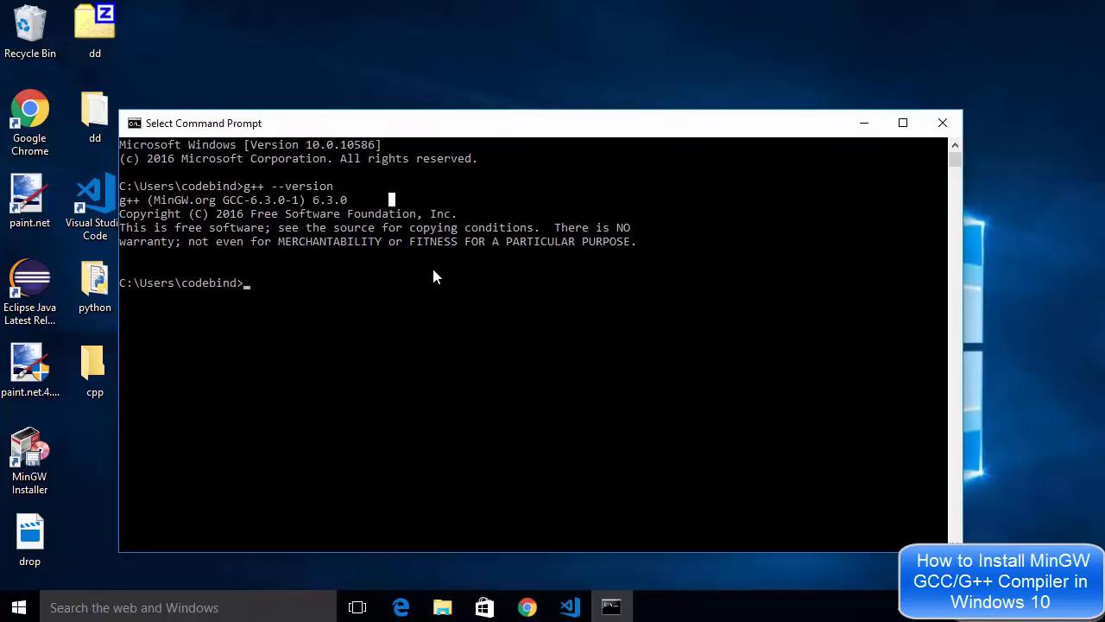
pyautogui.moveTo(342, 263)
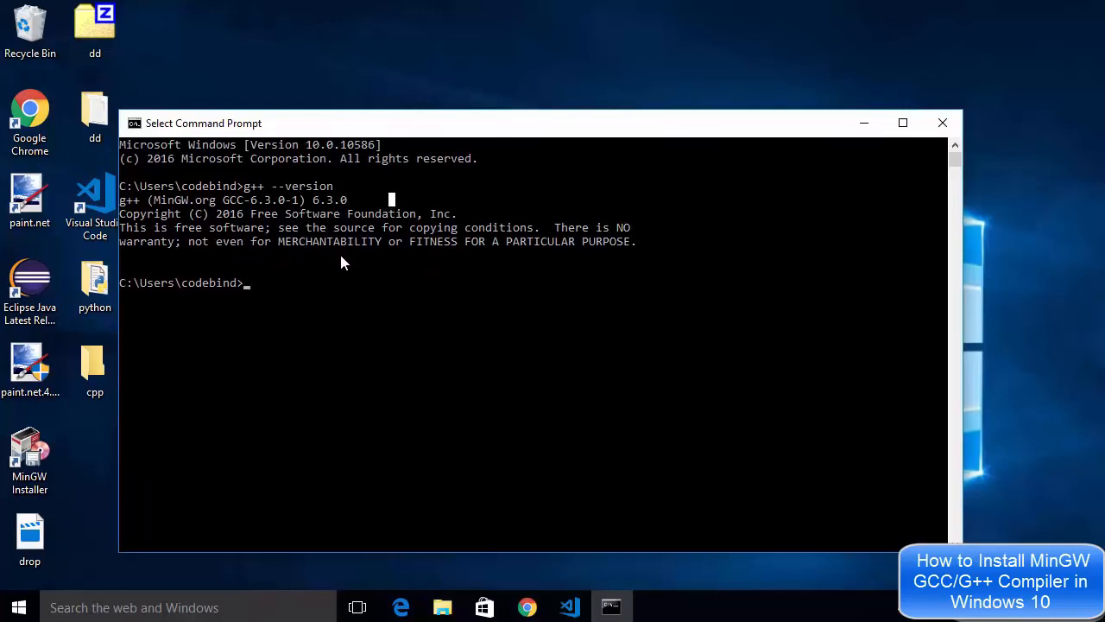